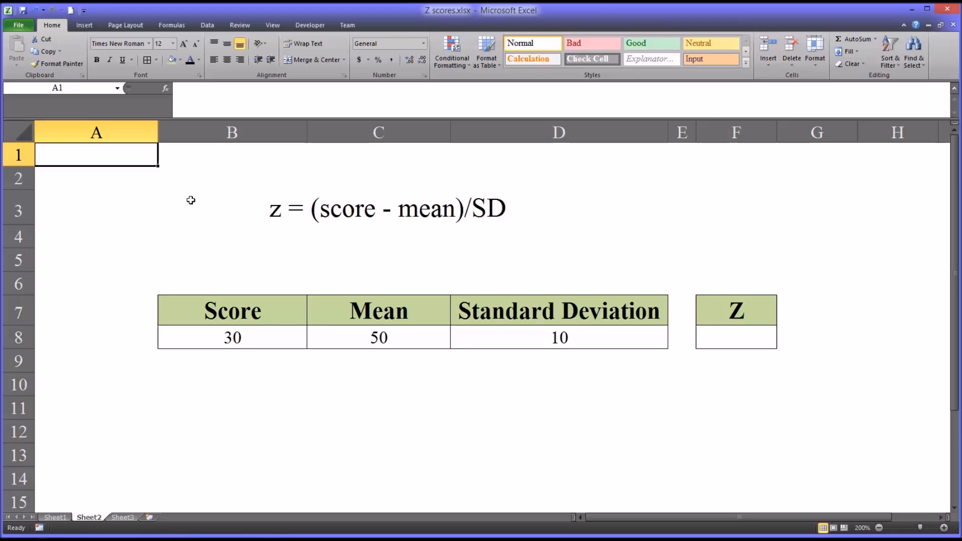
mouse_move(347, 215)
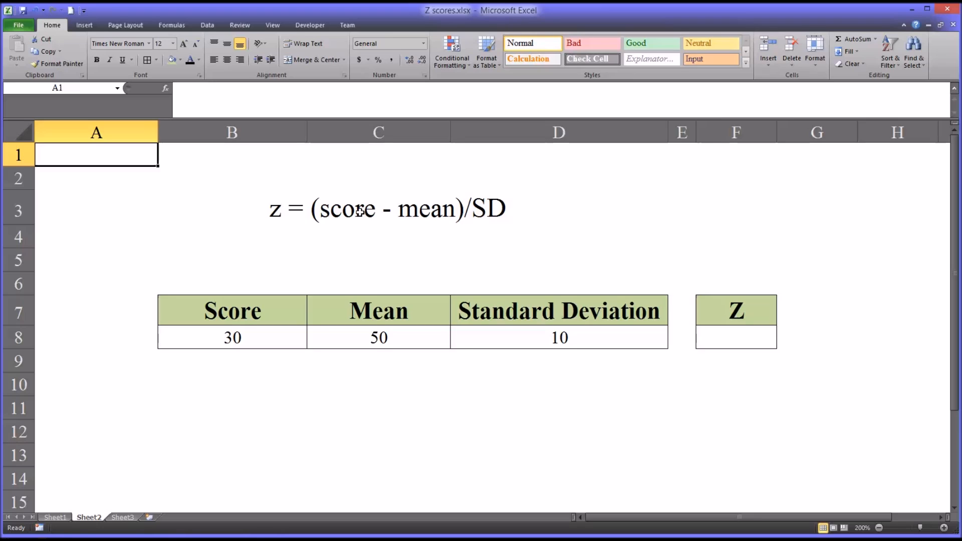
mouse_move(425, 212)
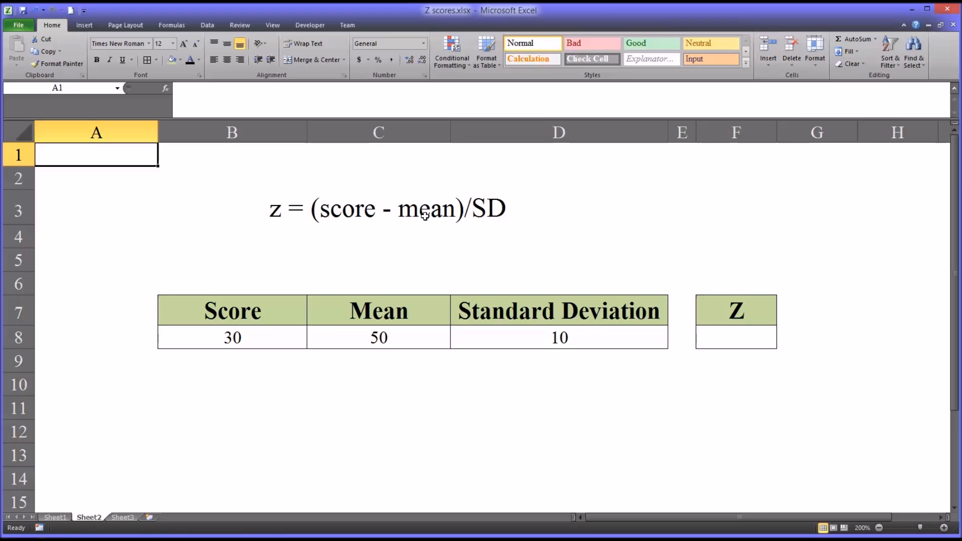
mouse_move(433, 219)
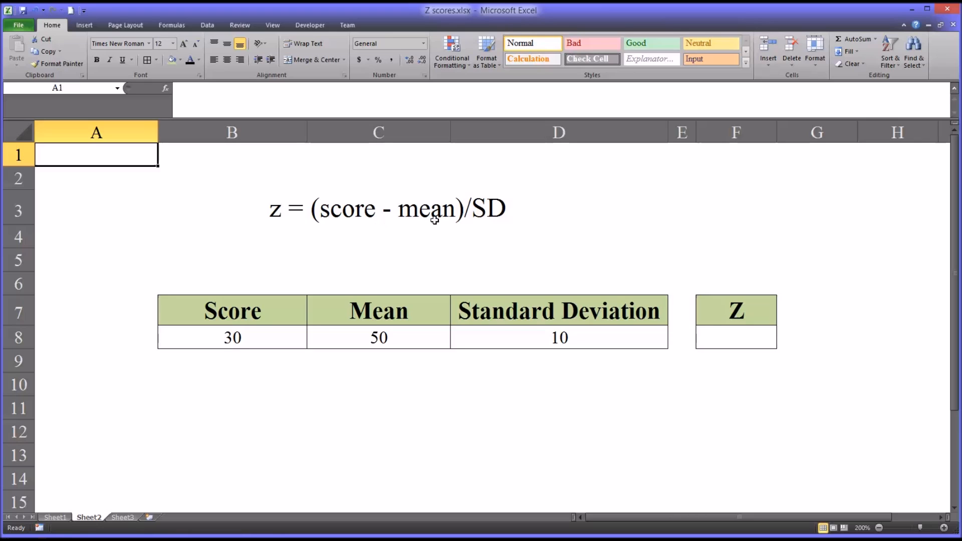
mouse_move(455, 243)
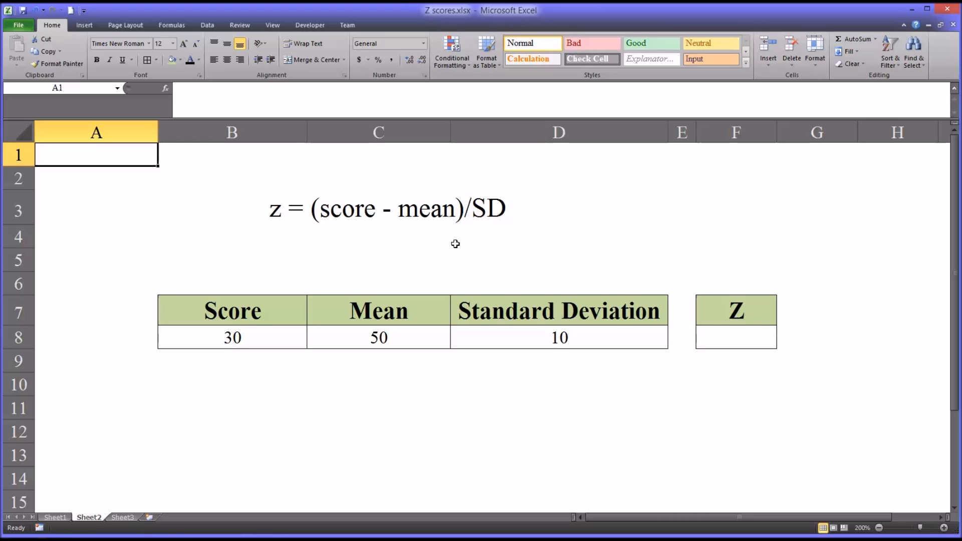
mouse_move(422, 338)
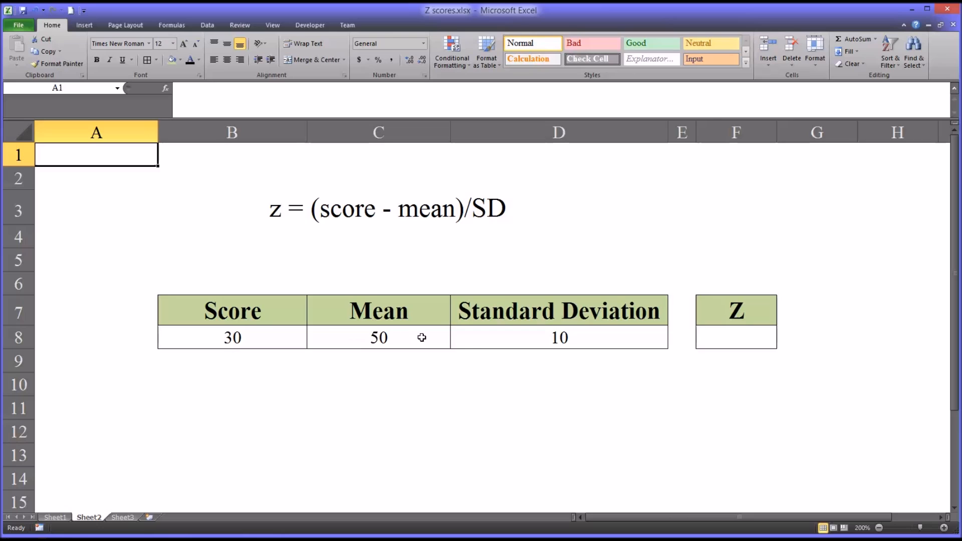
Review the score, mean and standard deviation cells feeding the empty Z cell F8
left_click(736, 338)
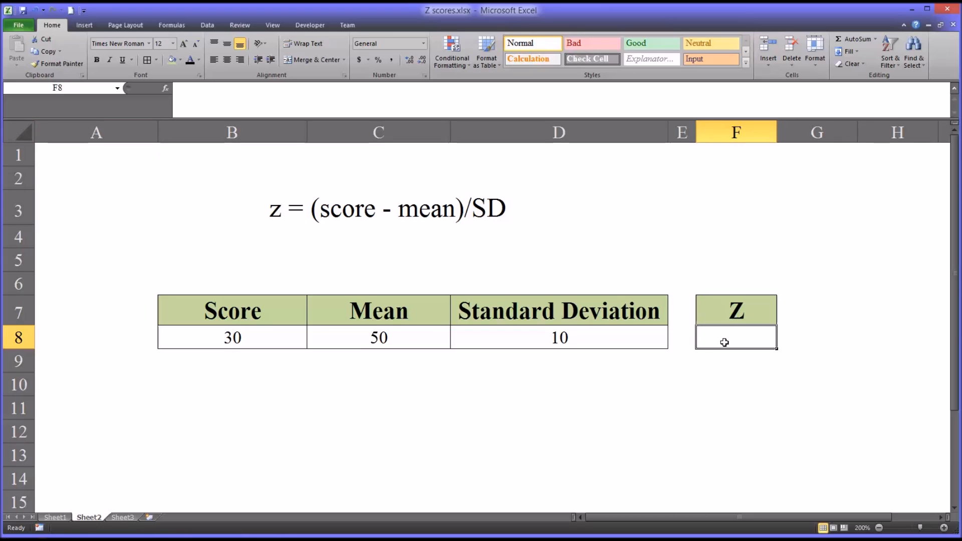
mouse_move(362, 343)
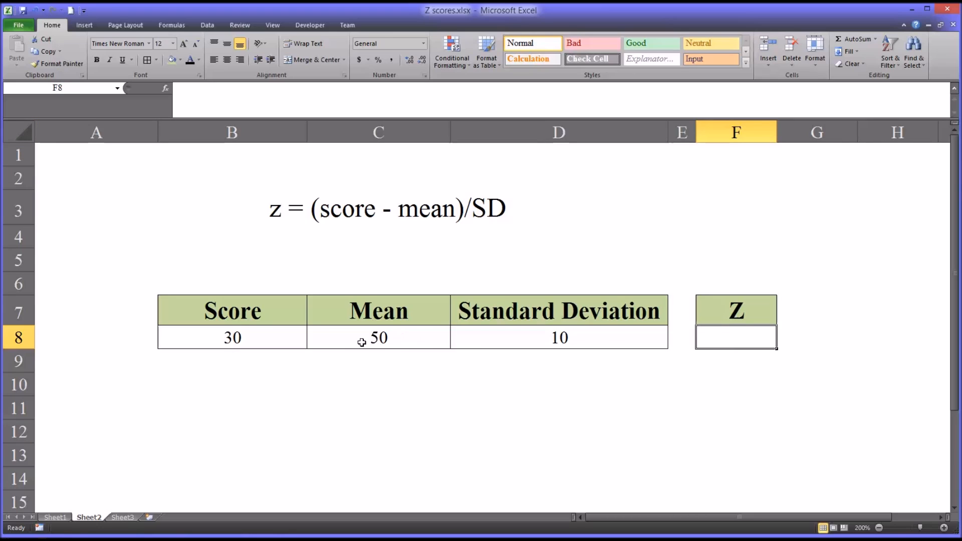
left_click(378, 338)
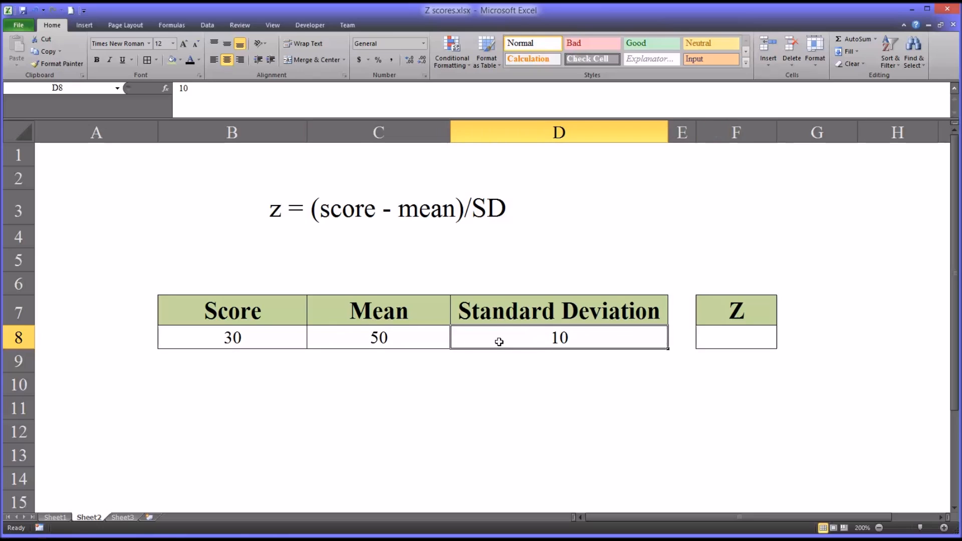
mouse_move(415, 340)
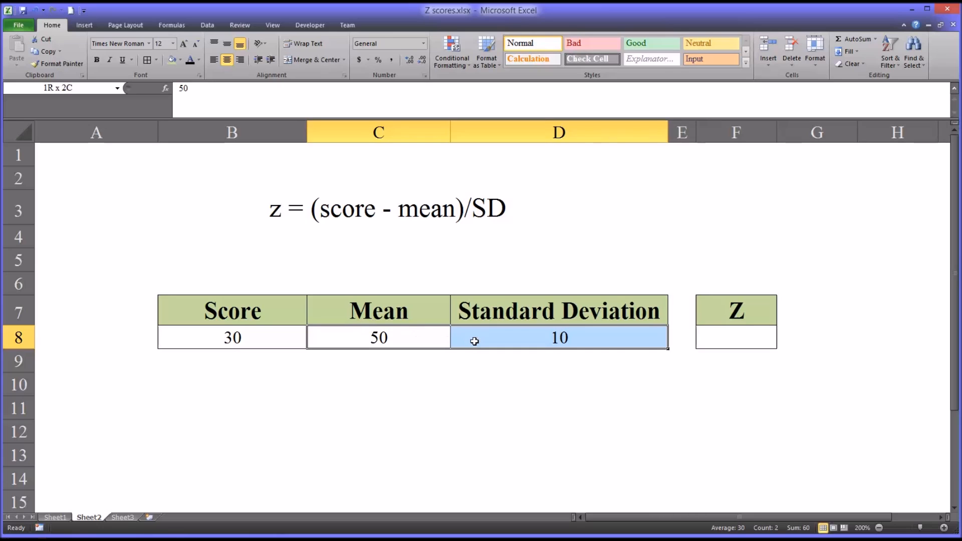
left_click(379, 338)
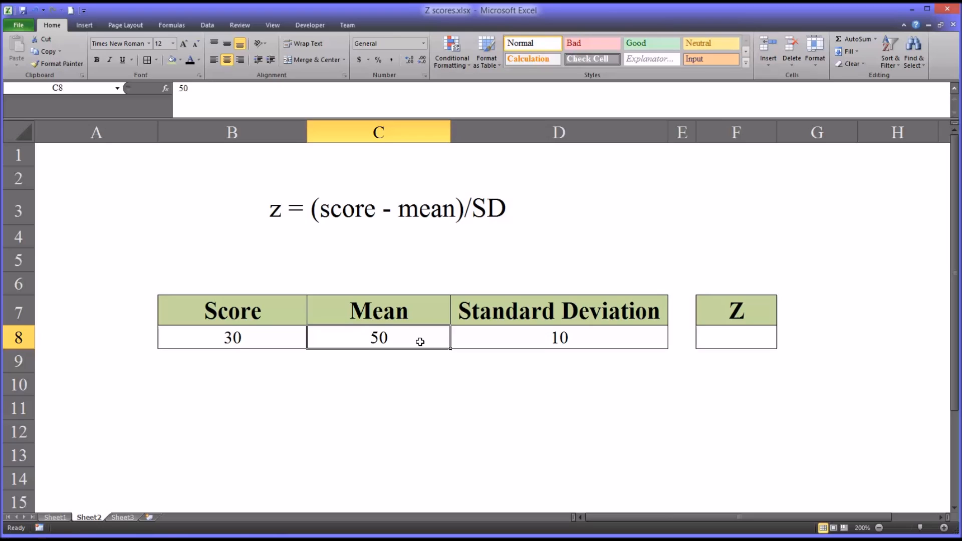
mouse_move(467, 341)
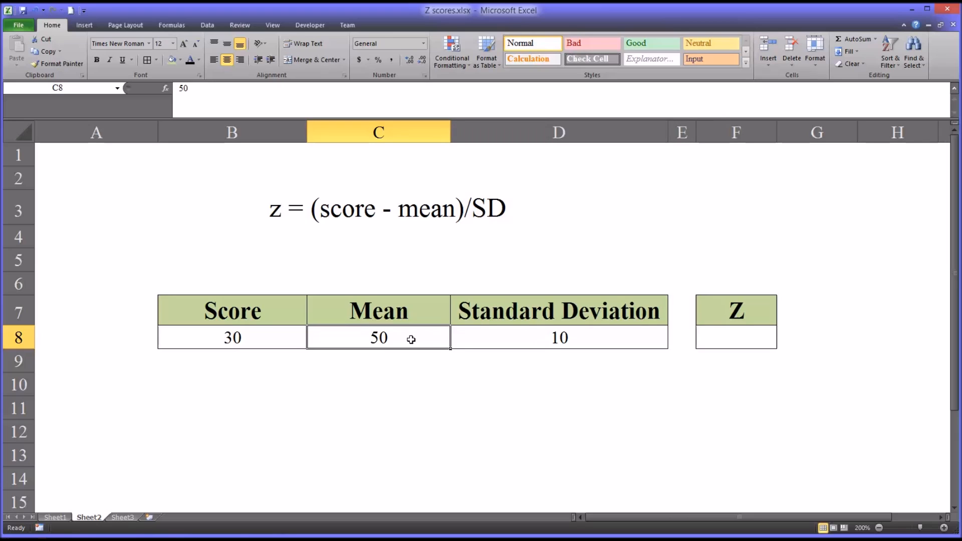
mouse_move(269, 338)
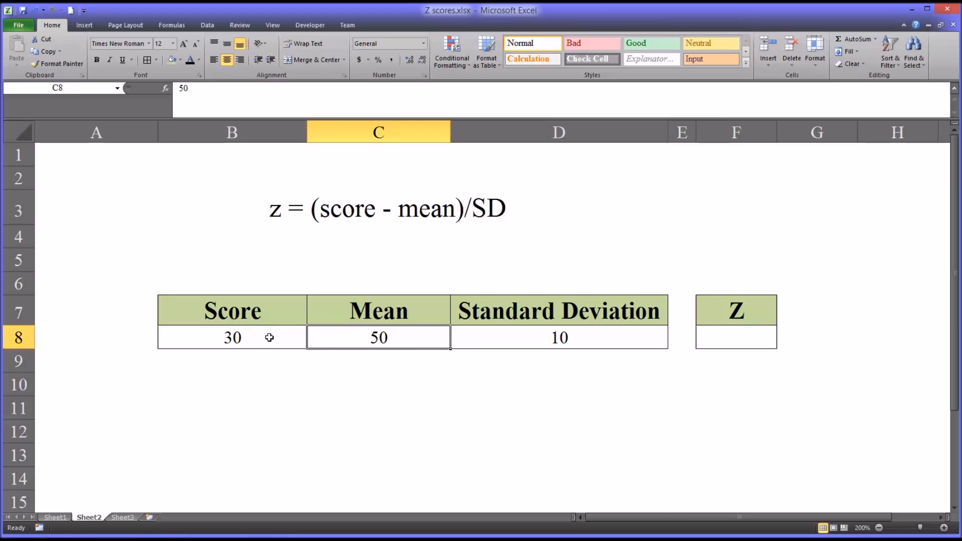
left_click(232, 337)
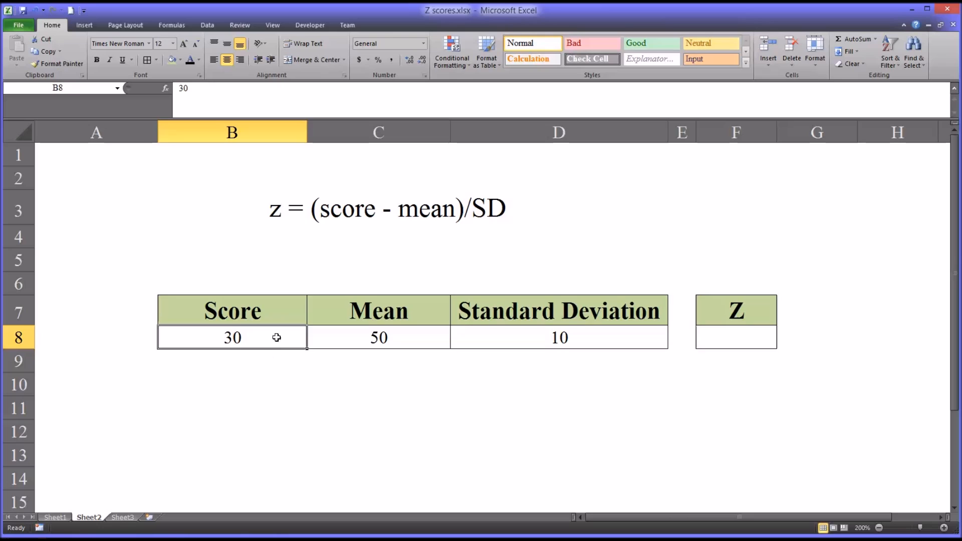
left_click(736, 338)
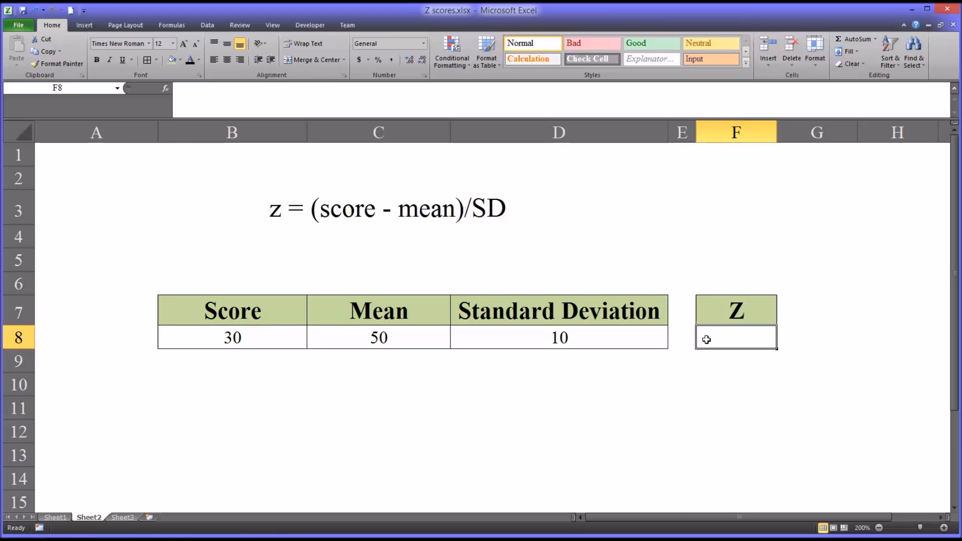
Enter =(B8-C8)/D8 in F8 so the z score evaluates to -2
type("=")
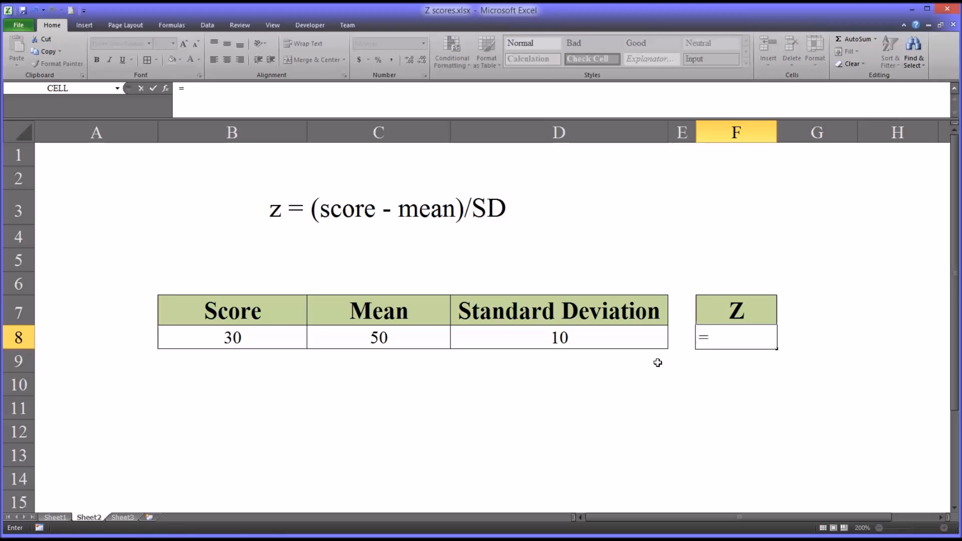
type("(")
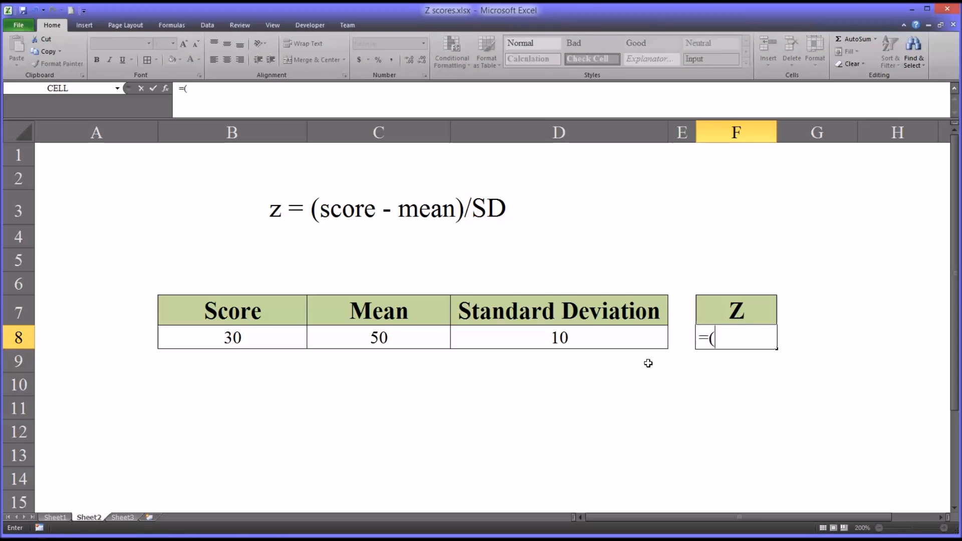
mouse_move(251, 338)
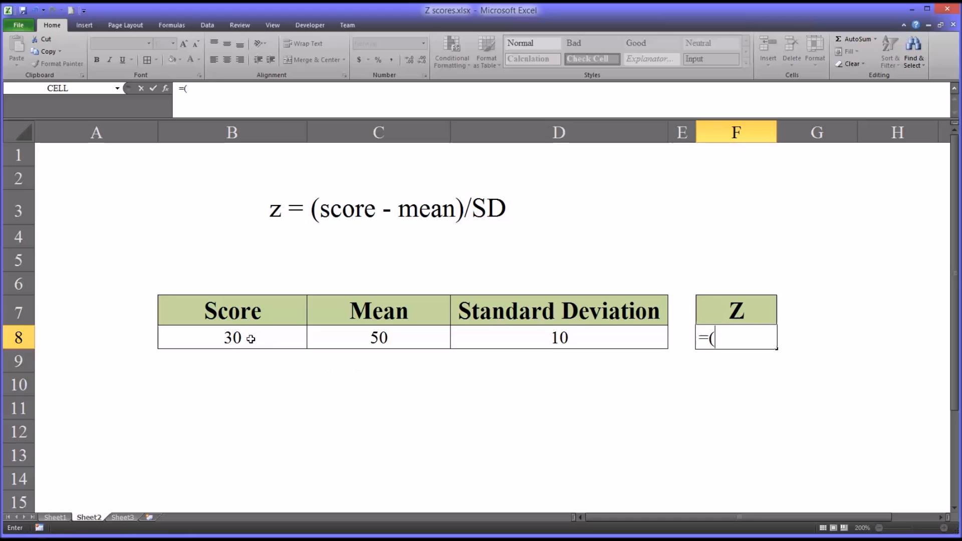
left_click(232, 338)
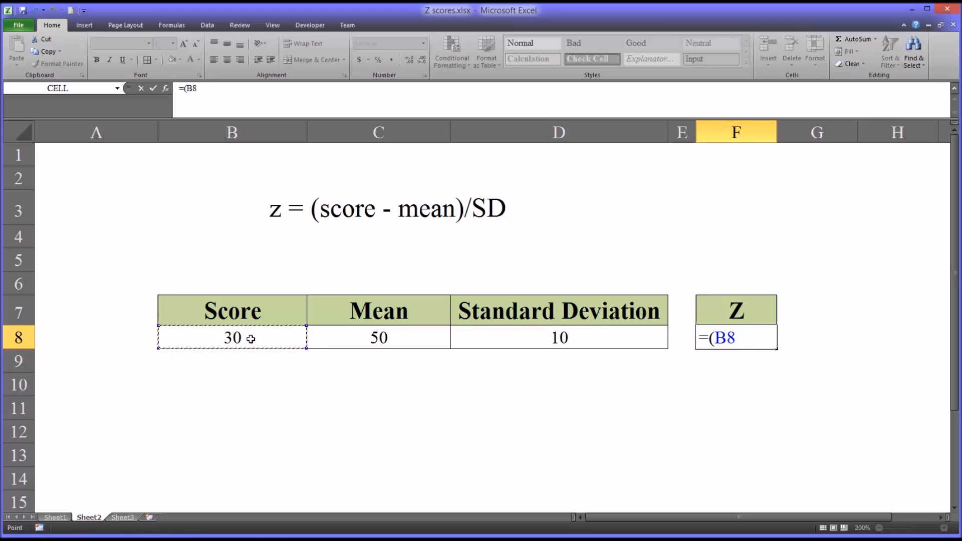
left_click(378, 338)
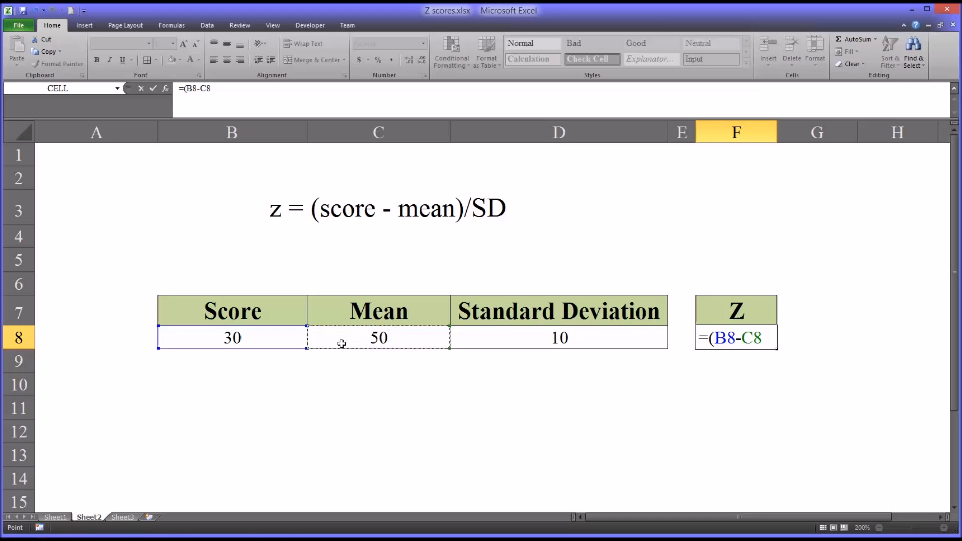
type(")")
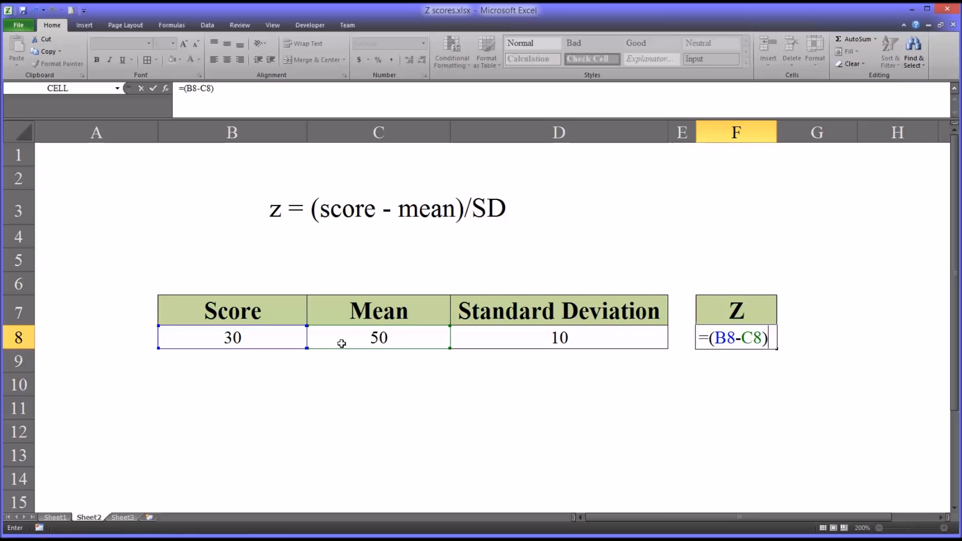
mouse_move(353, 350)
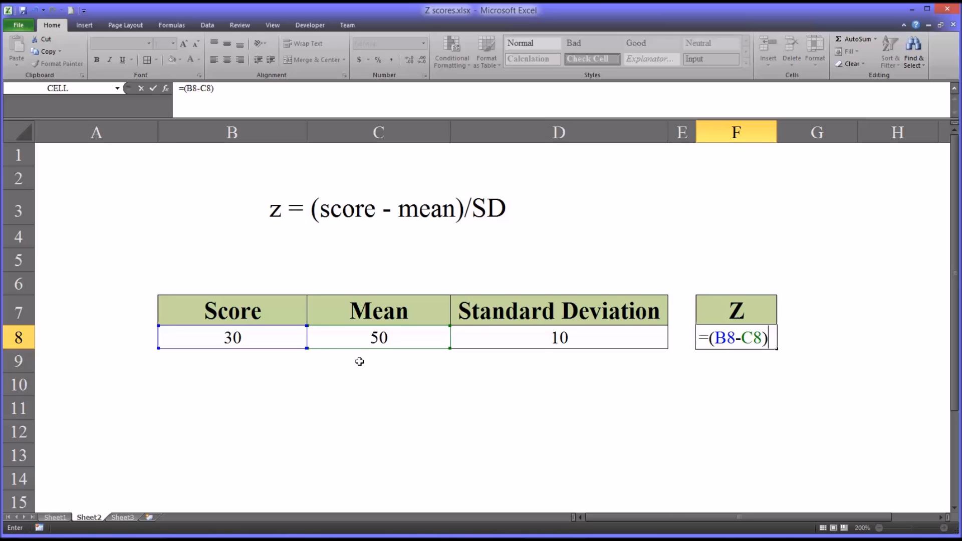
type("/")
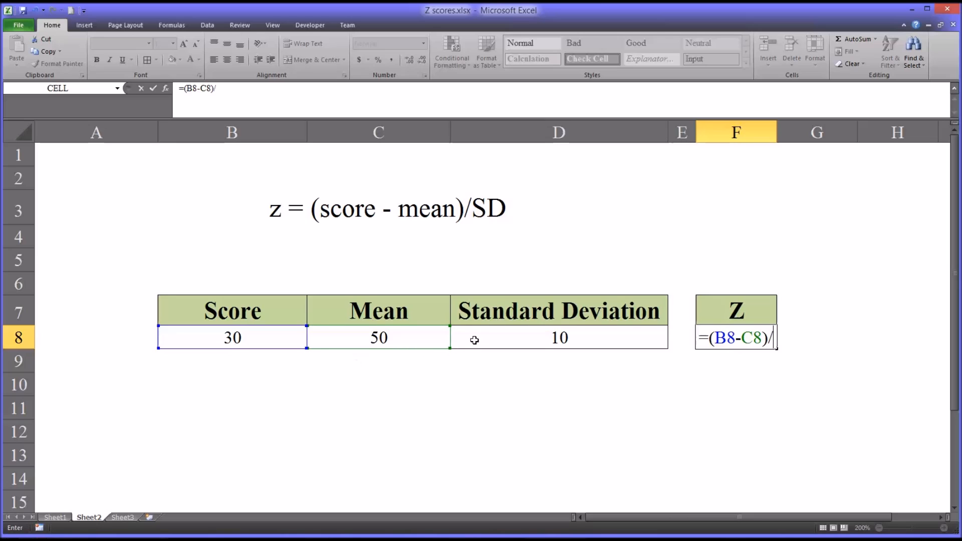
left_click(558, 337)
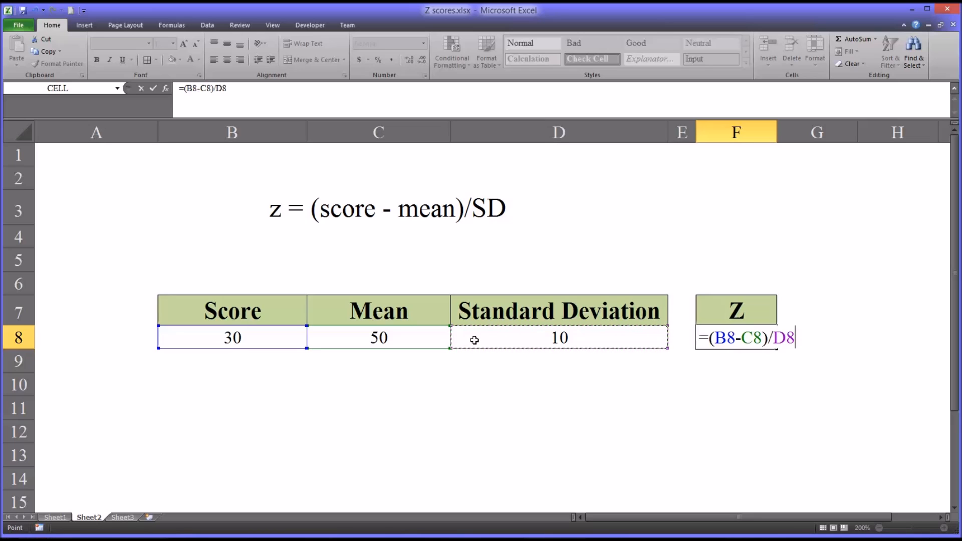
key("Return")
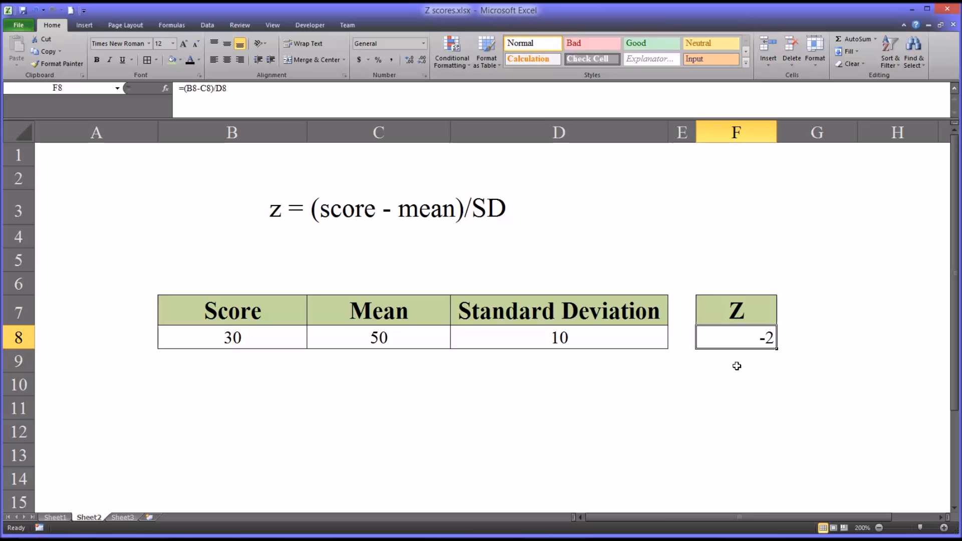
mouse_move(427, 380)
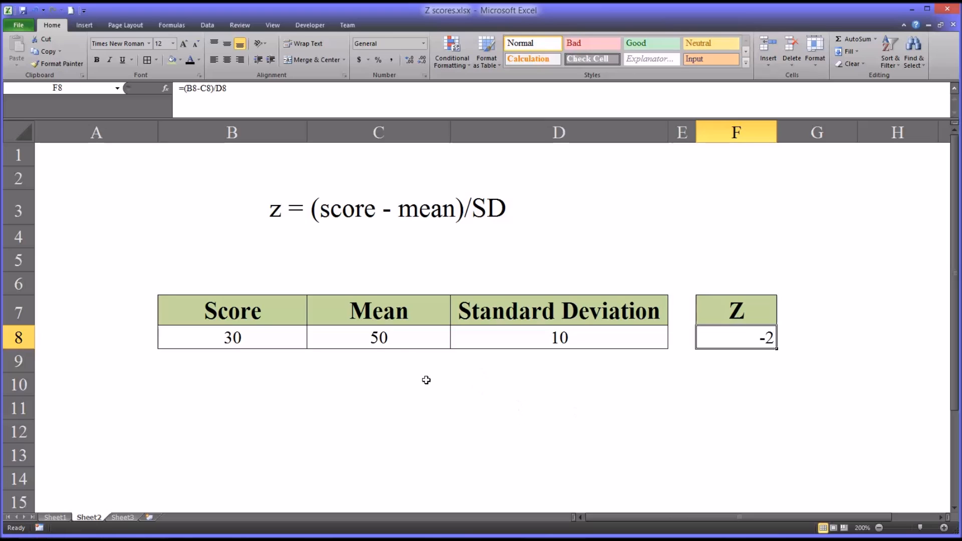
left_click(377, 337)
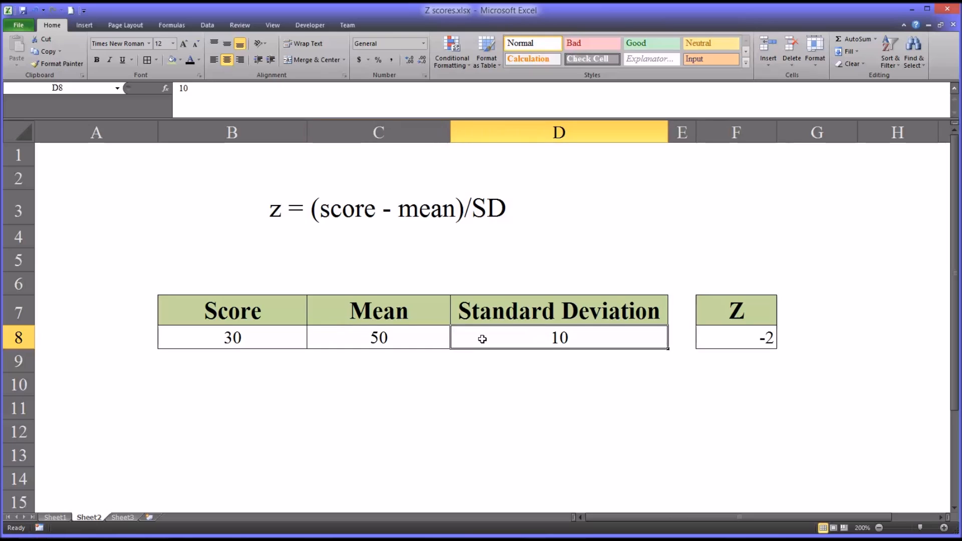
mouse_move(303, 359)
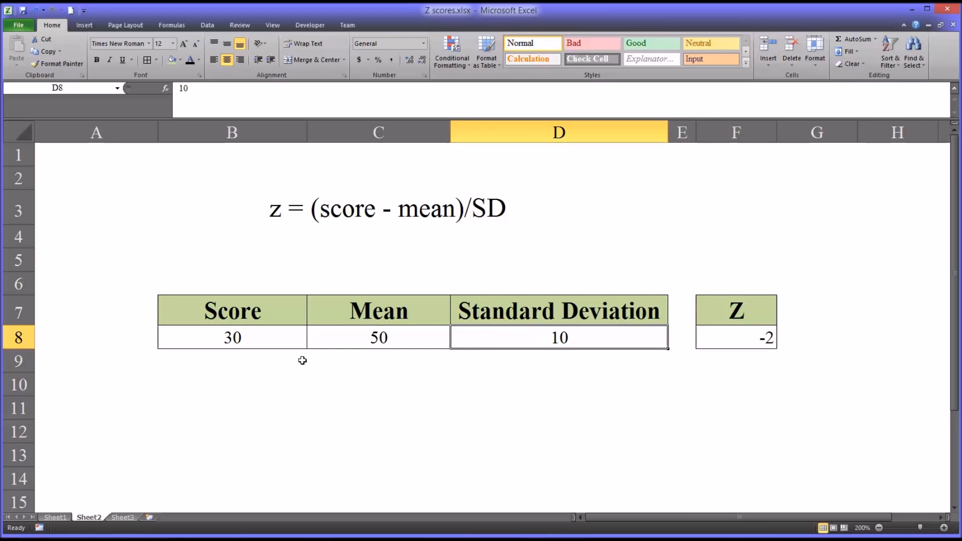
mouse_move(283, 344)
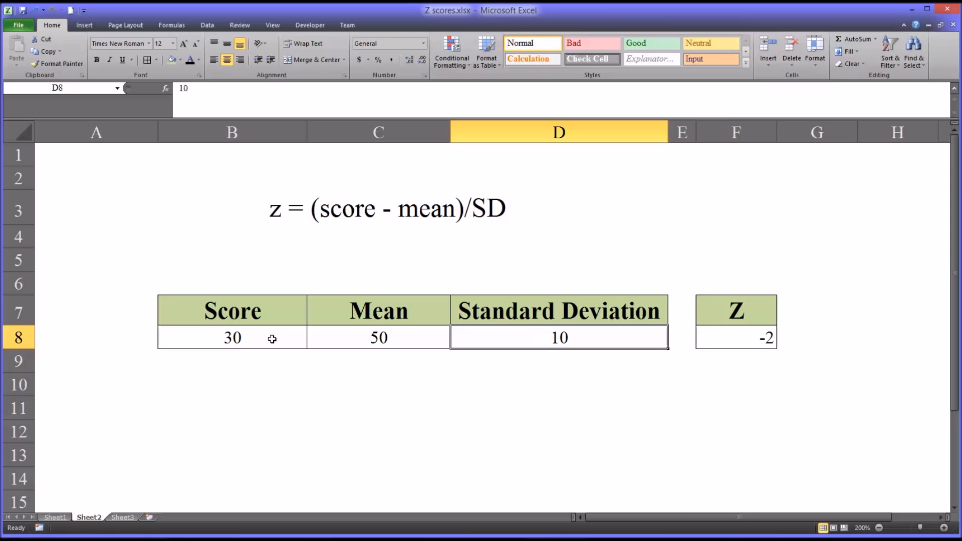
left_click(231, 337)
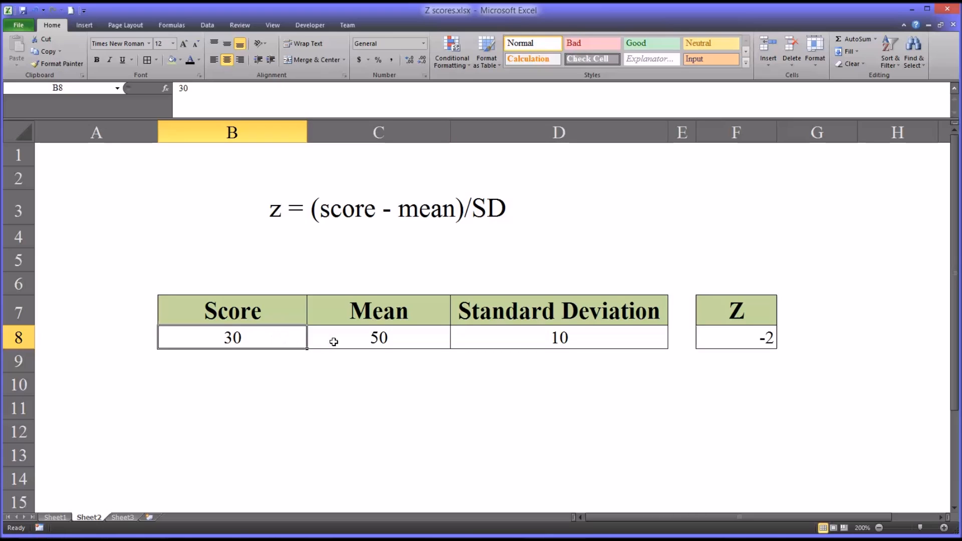
left_click(378, 338)
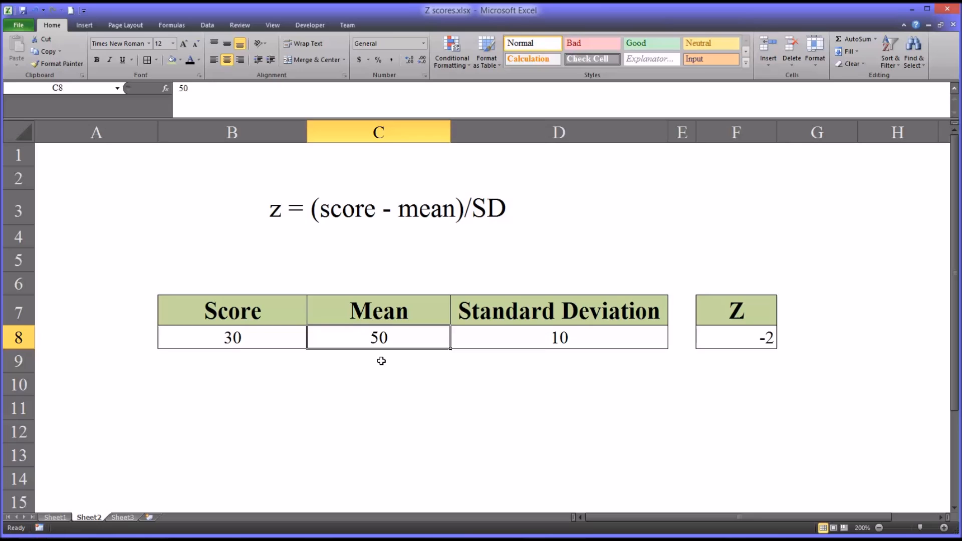
mouse_move(382, 216)
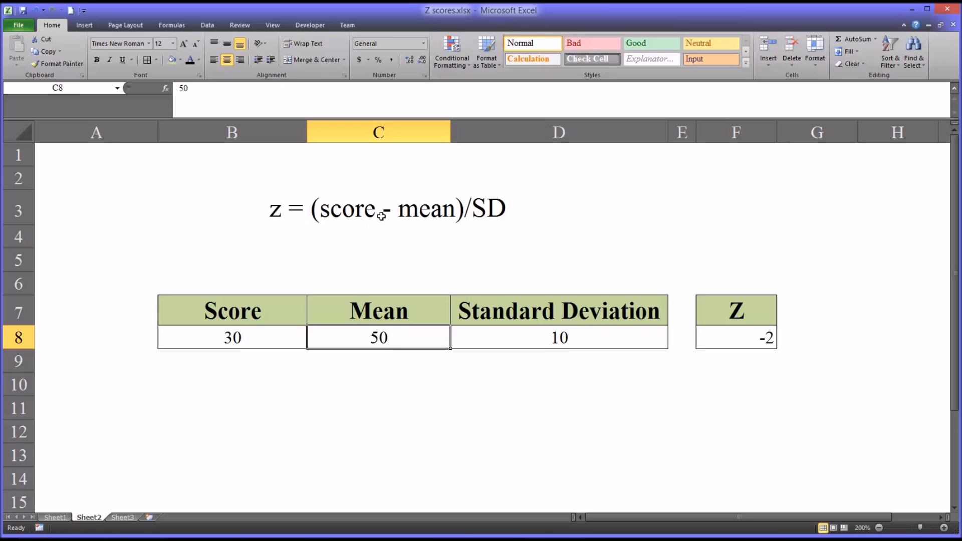
left_click(735, 338)
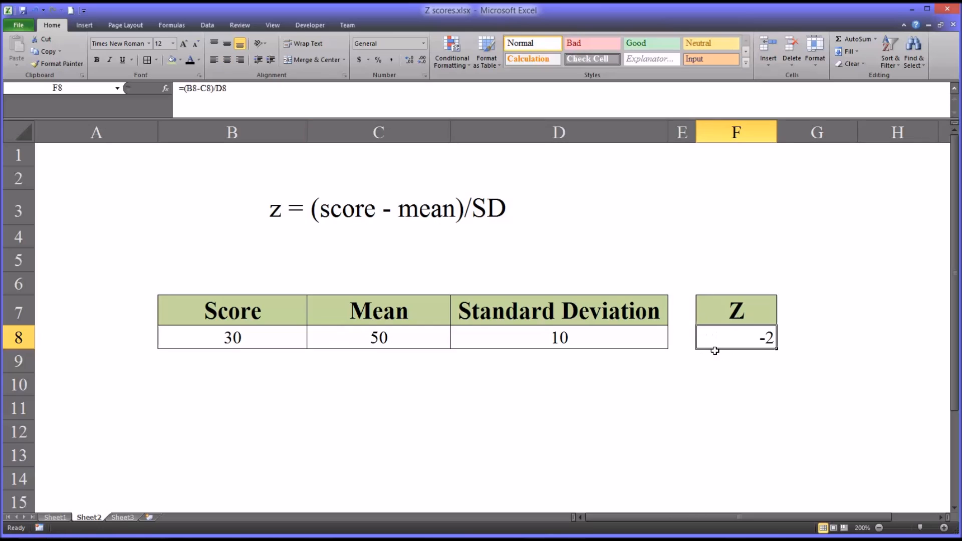
mouse_move(462, 338)
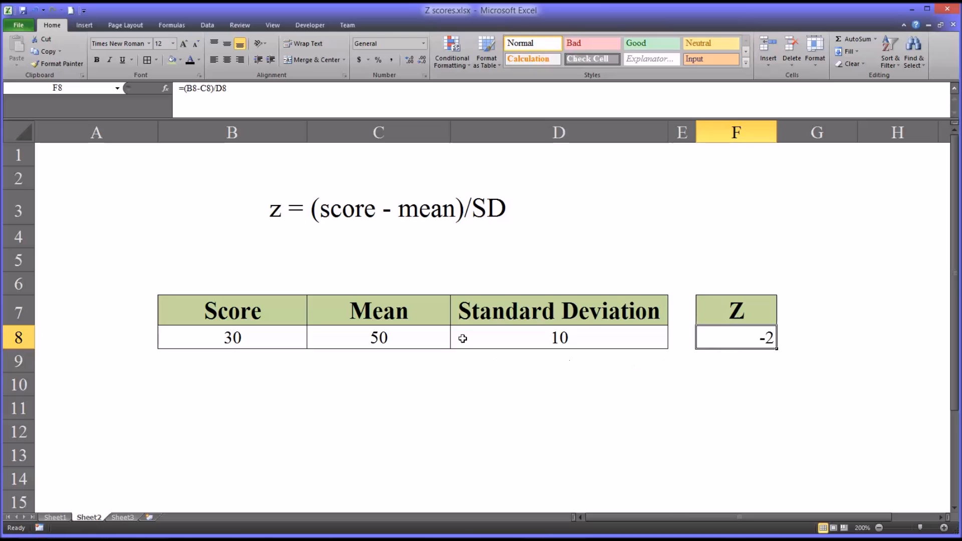
left_click(378, 338)
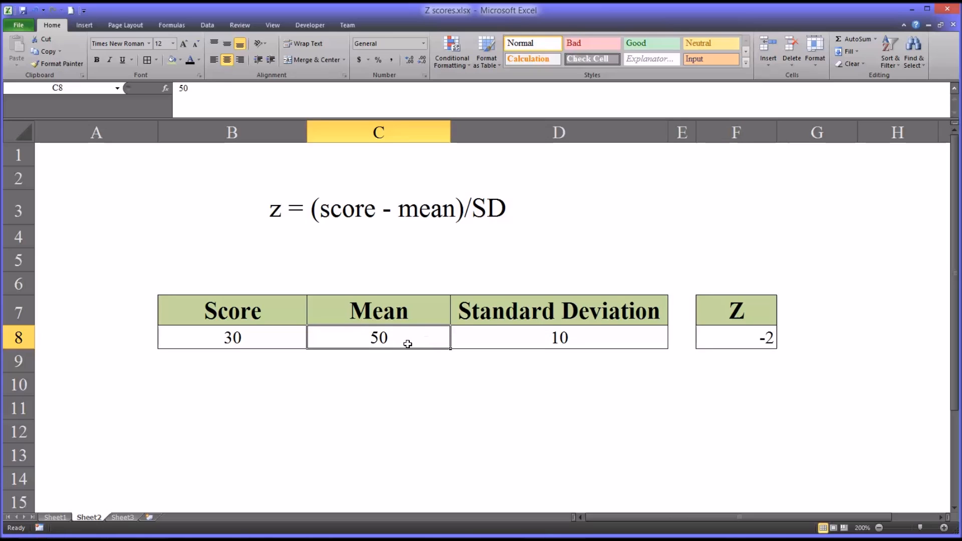
left_click(558, 337)
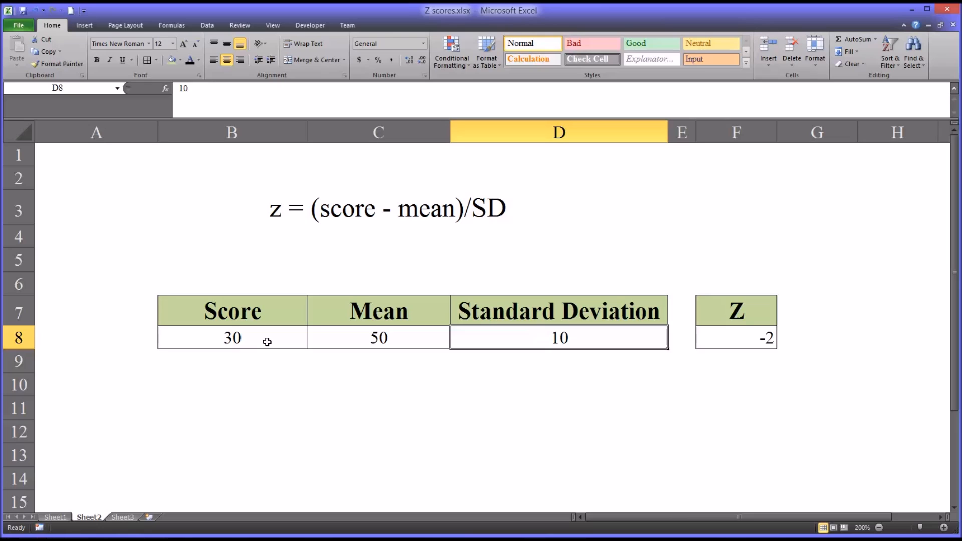
mouse_move(361, 346)
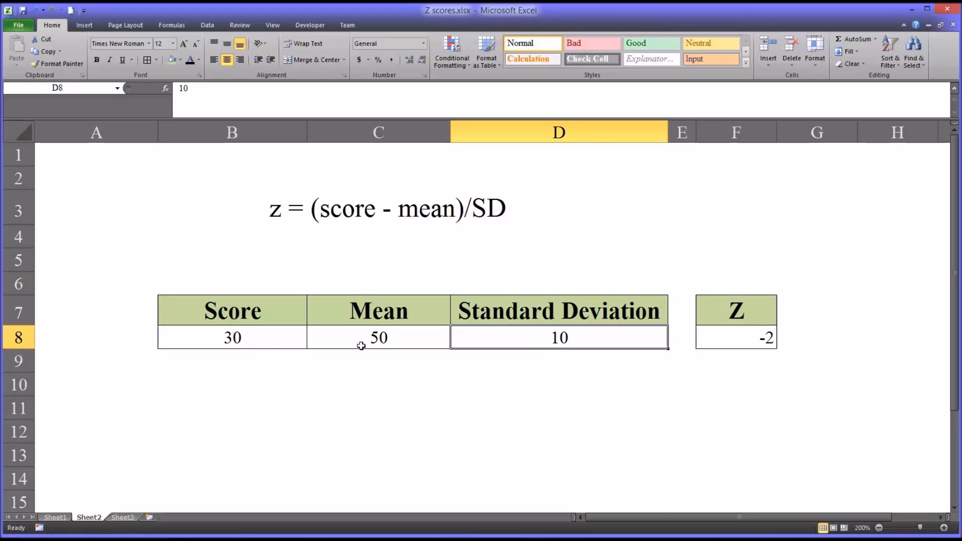
left_click(378, 338)
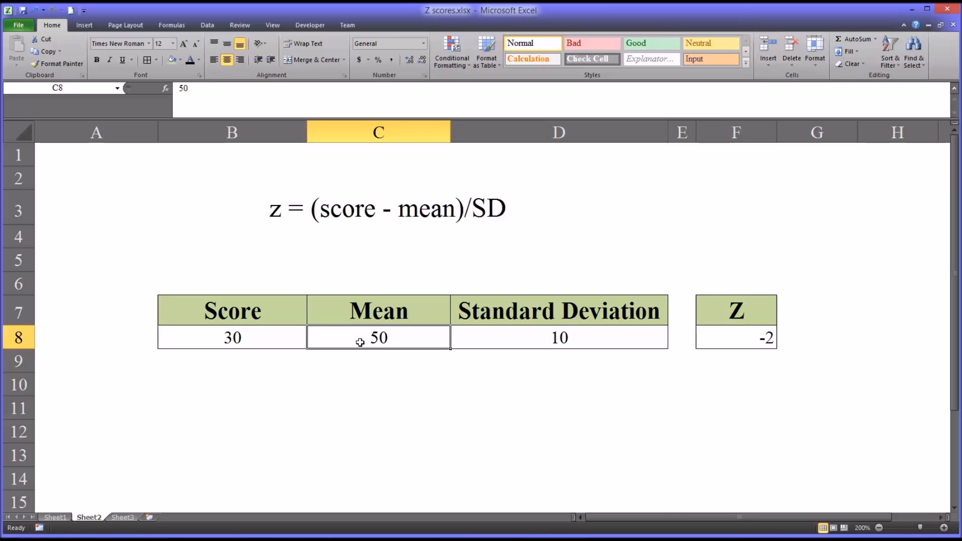
mouse_move(347, 359)
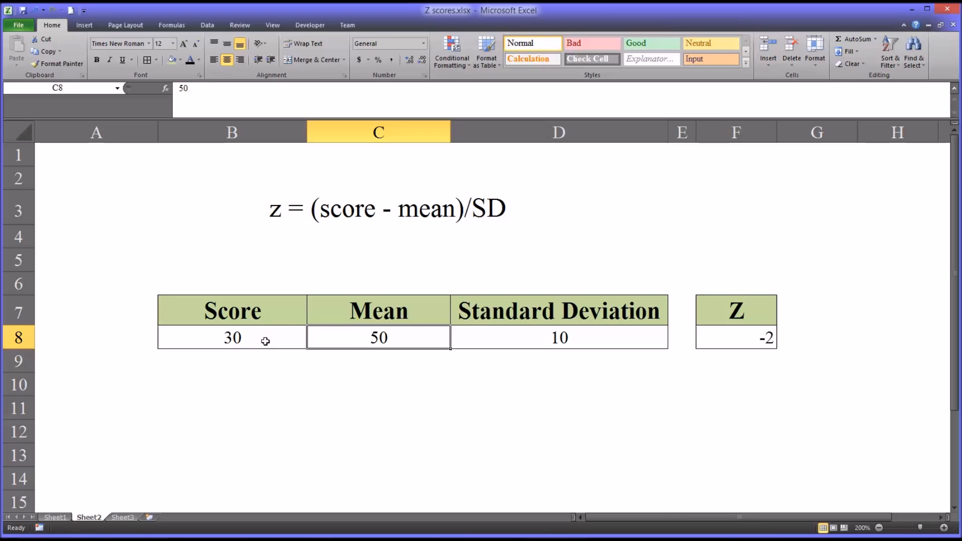
left_click(232, 338)
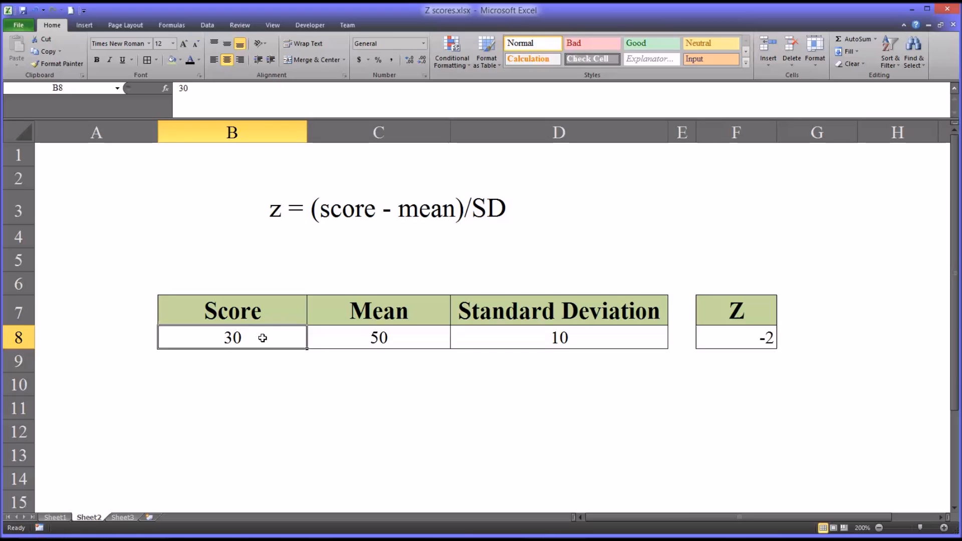
left_click(378, 338)
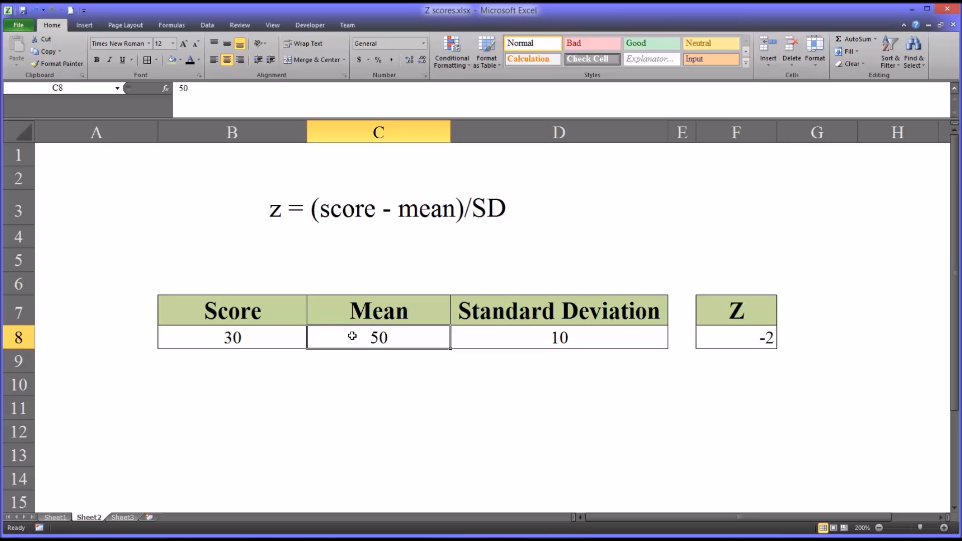
mouse_move(281, 348)
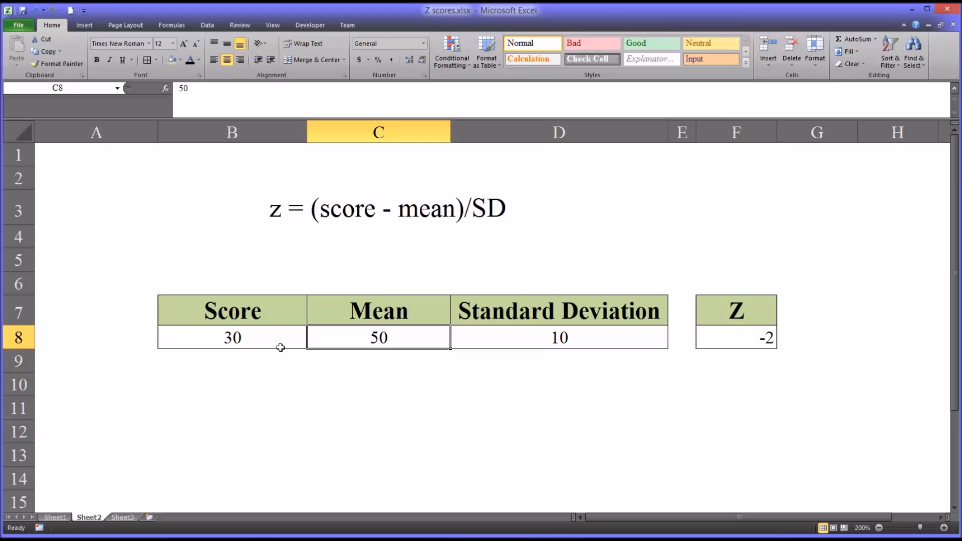
Set the score in B8 to 70 and confirm F8 recalculates z to 2
left_click(232, 337)
type("70")
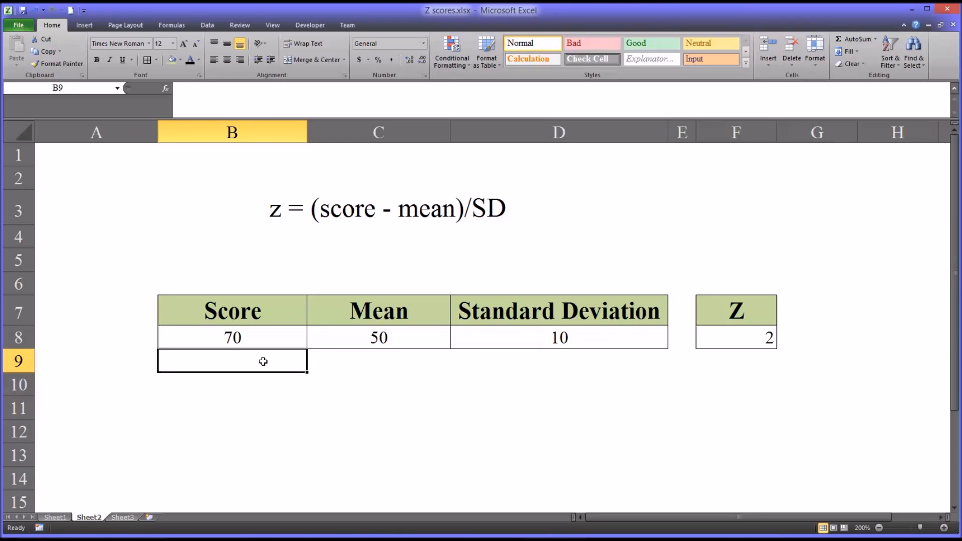
left_click(736, 337)
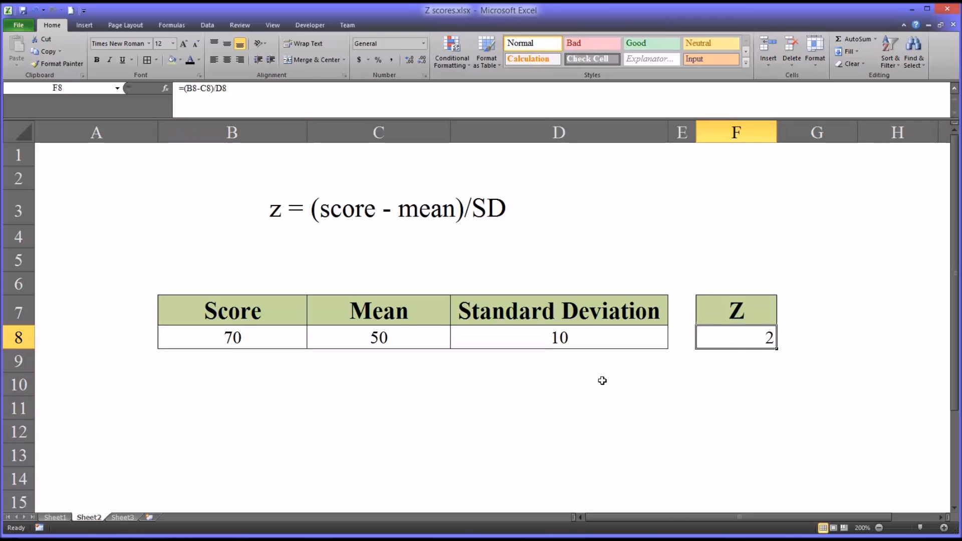
mouse_move(751, 463)
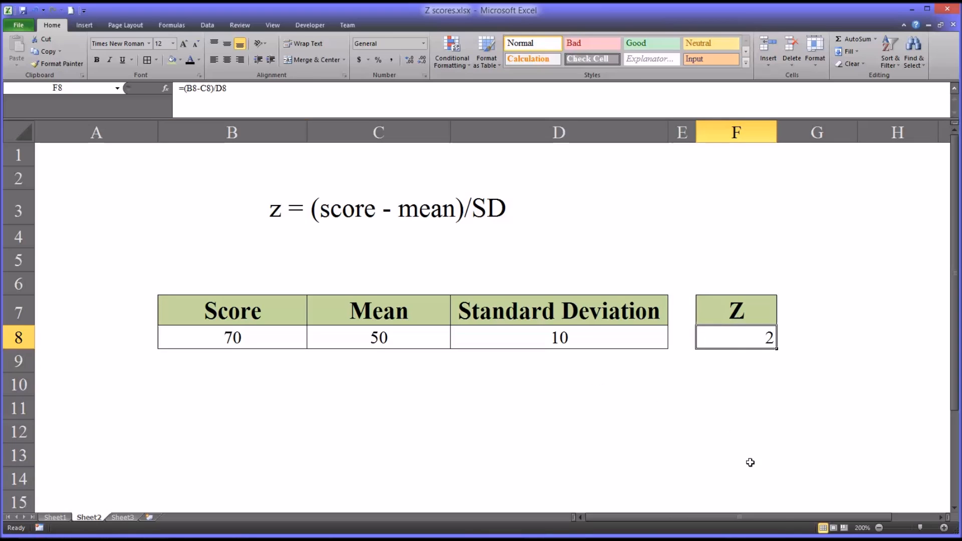
mouse_move(500, 428)
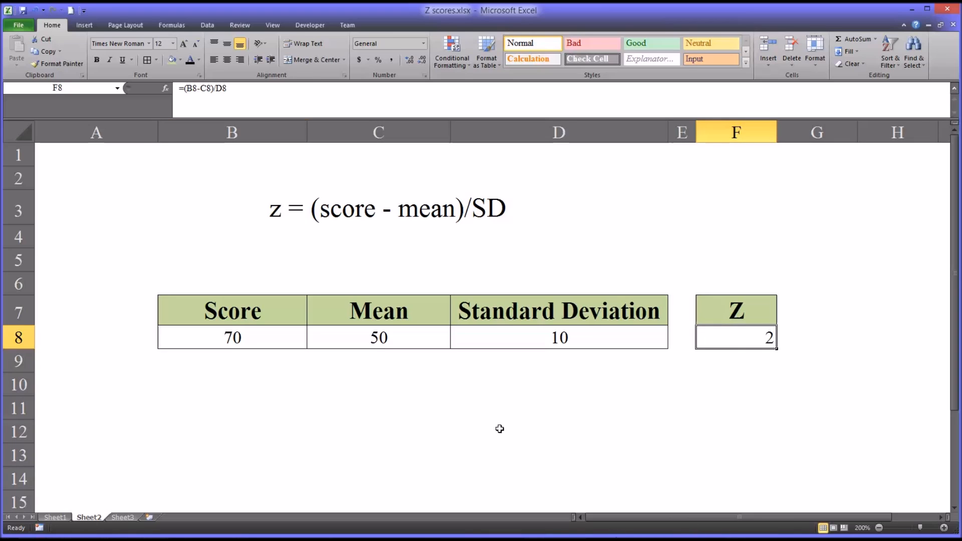
mouse_move(390, 341)
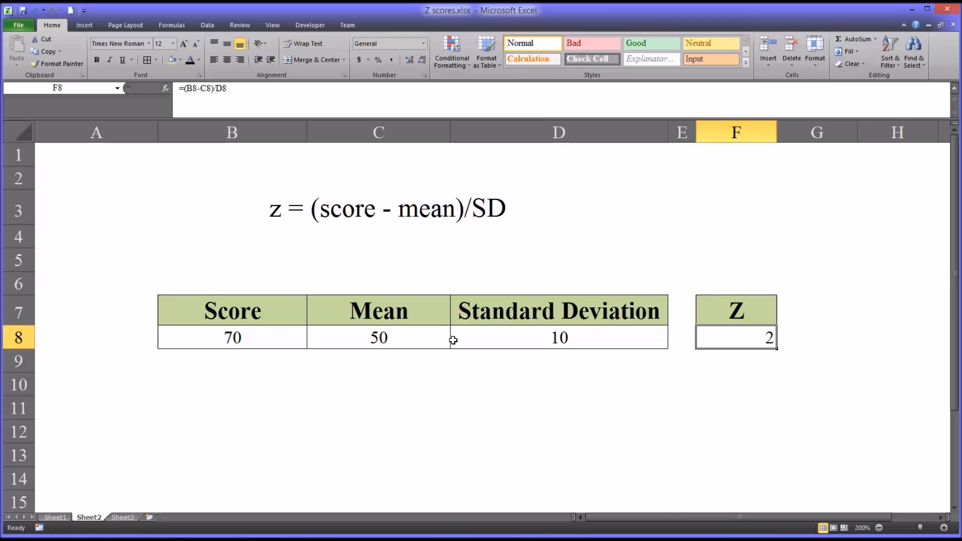
mouse_move(486, 340)
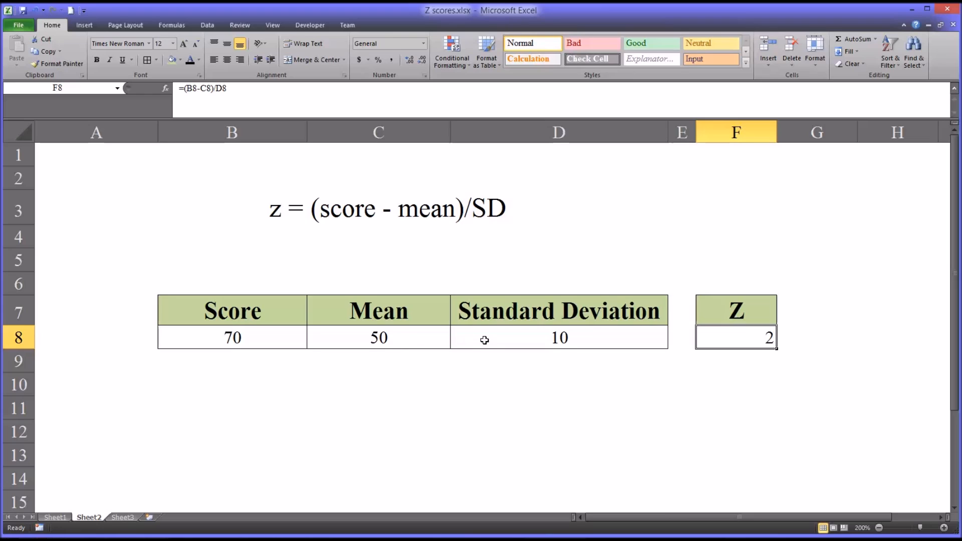
mouse_move(480, 341)
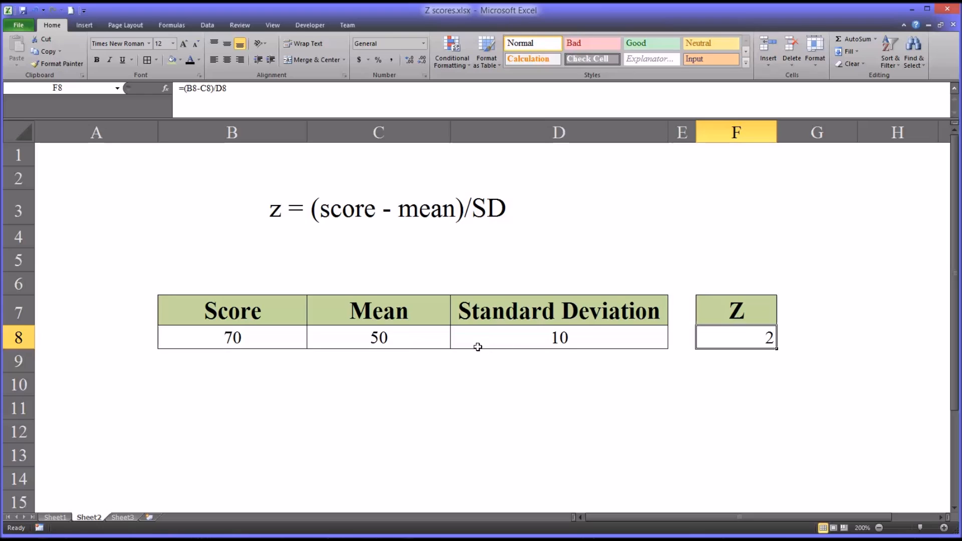
mouse_move(378, 338)
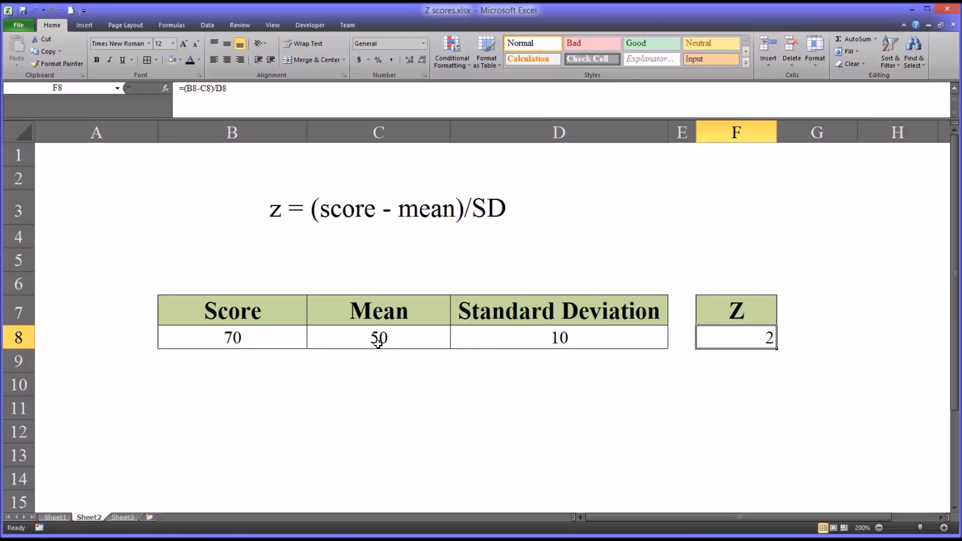
mouse_move(393, 342)
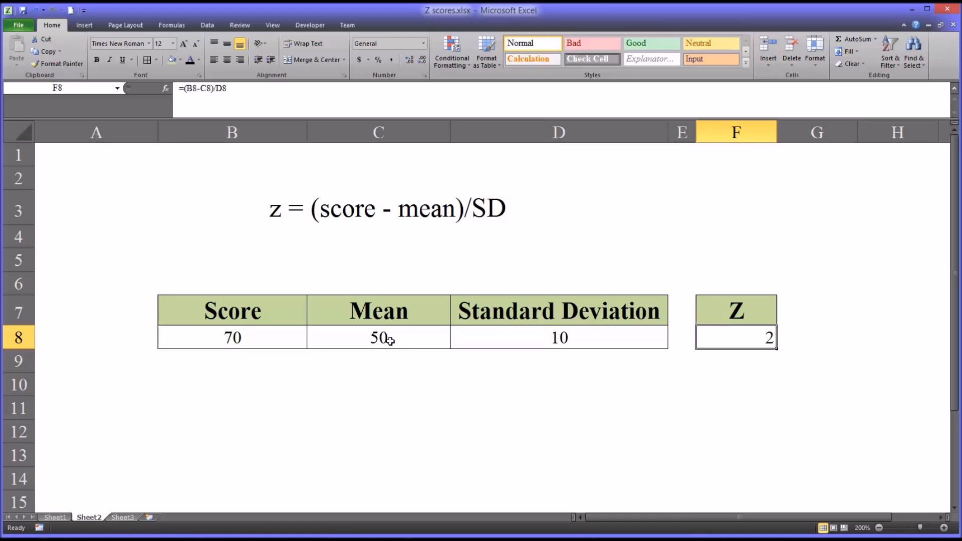
Check z of 1.5 for score 65, then start replacing B8 with 62.33
left_click(231, 338)
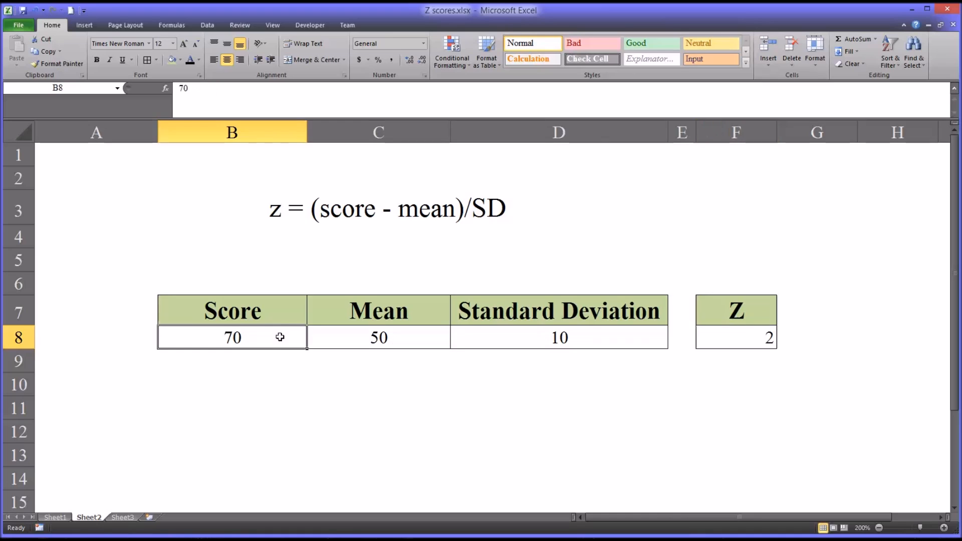
mouse_move(273, 361)
type("65")
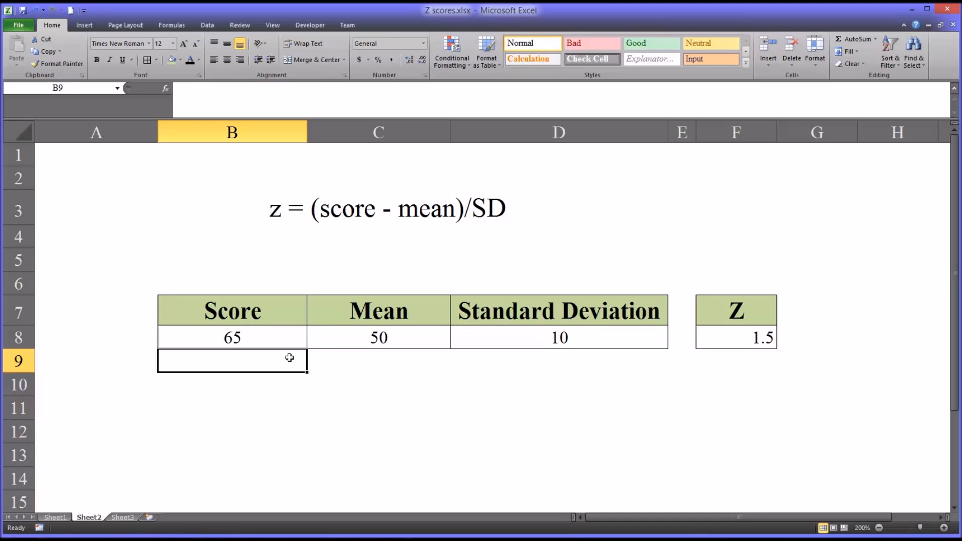
left_click(735, 337)
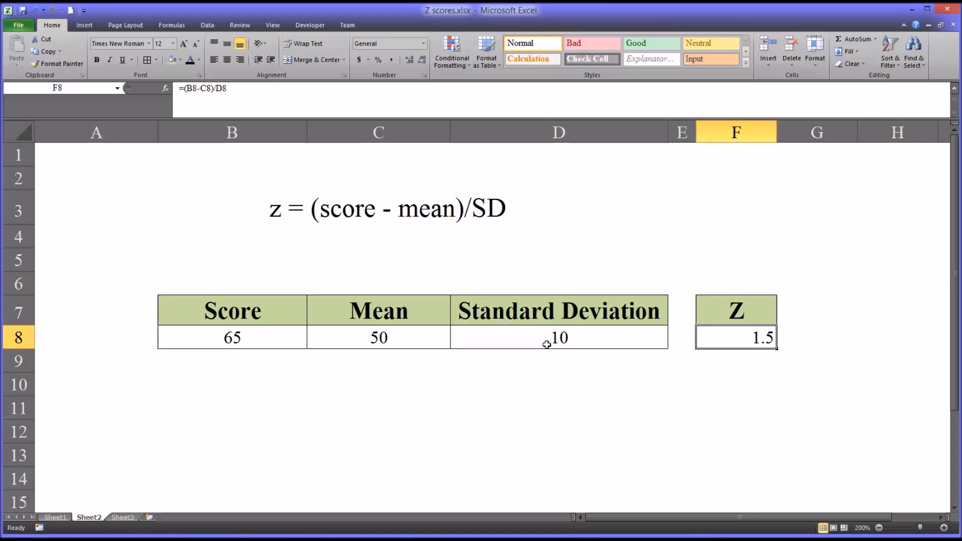
mouse_move(470, 341)
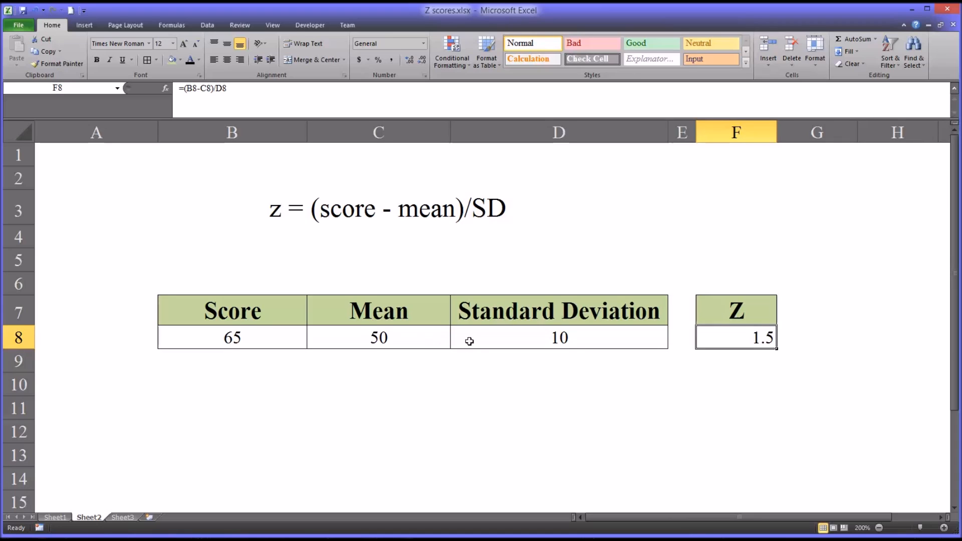
mouse_move(525, 338)
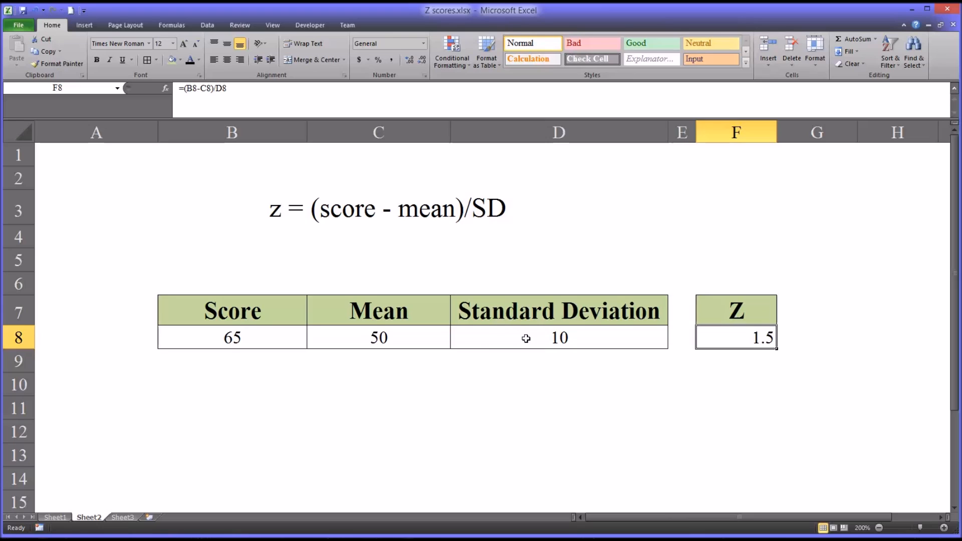
mouse_move(262, 367)
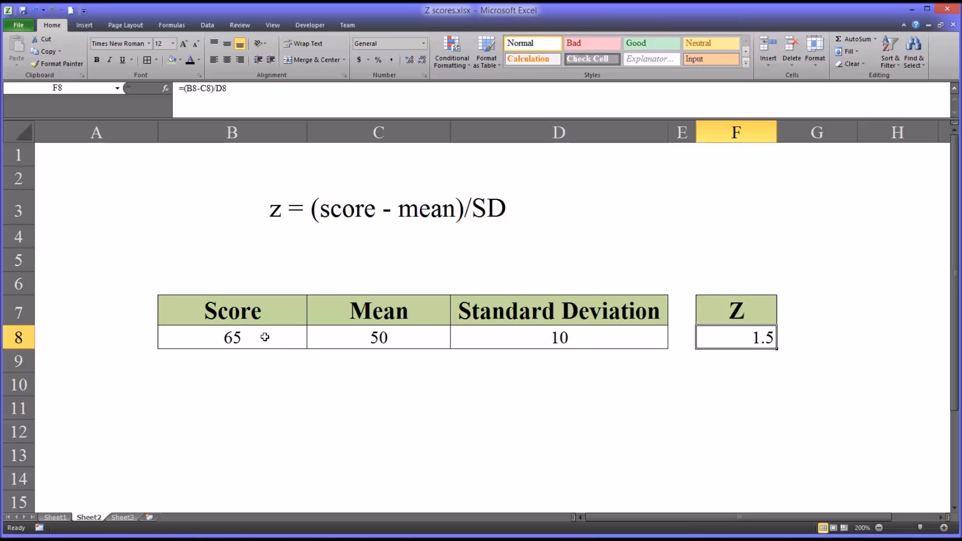
left_click(231, 337)
type("62.33")
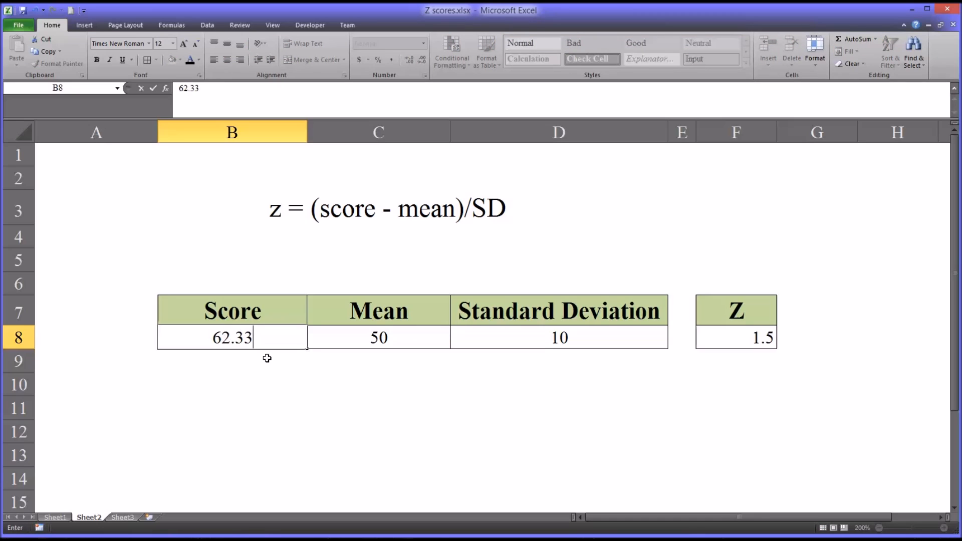
Commit score 62.33 in B8 and verify F8's formula yields z of 1.233
key("Return")
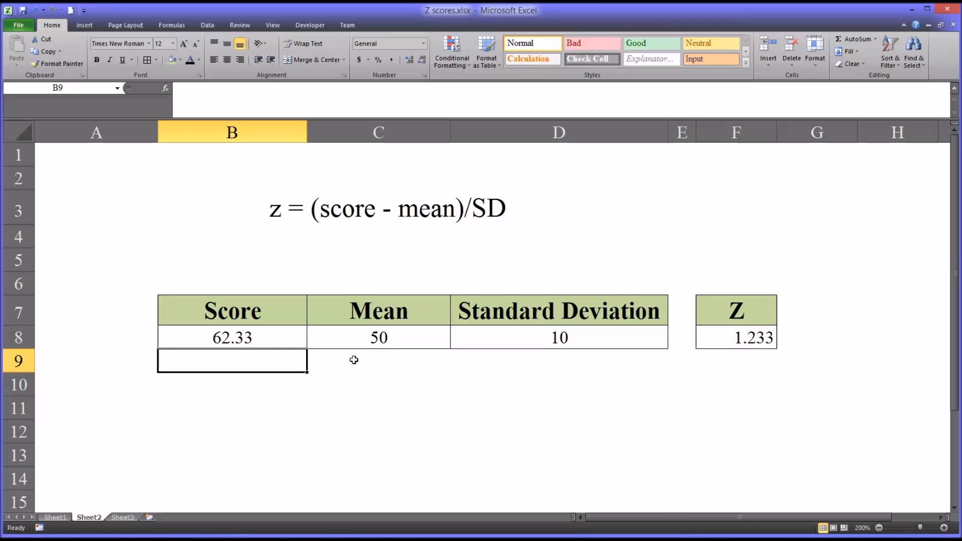
mouse_move(507, 400)
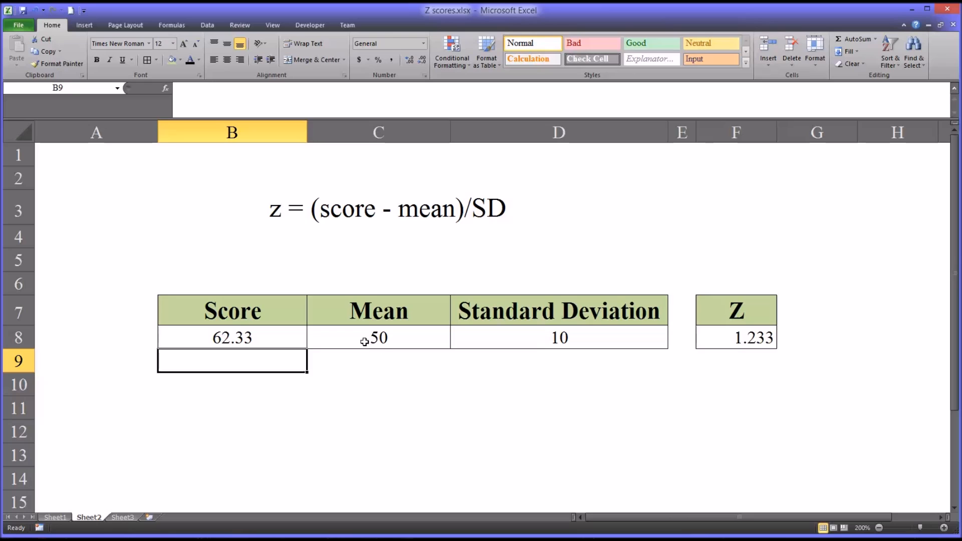
left_click(231, 338)
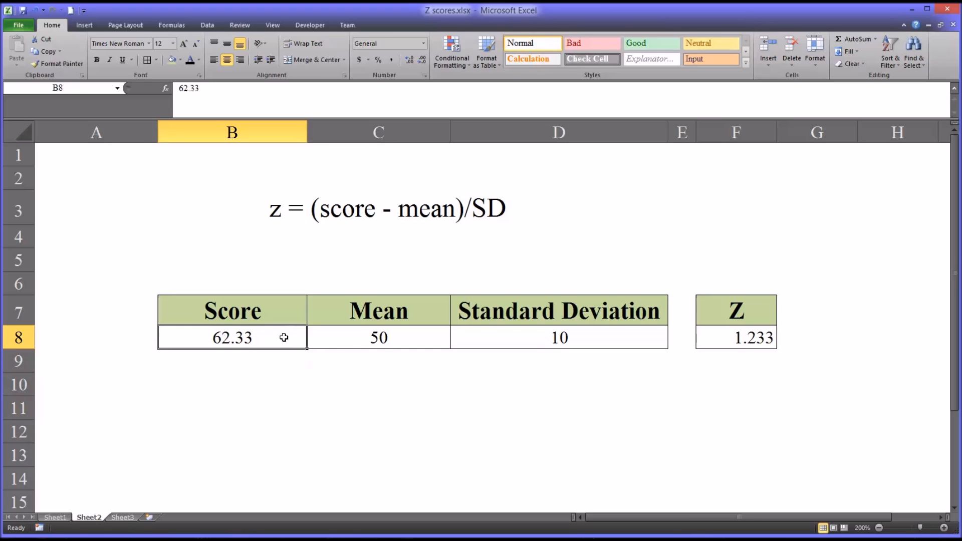
mouse_move(402, 344)
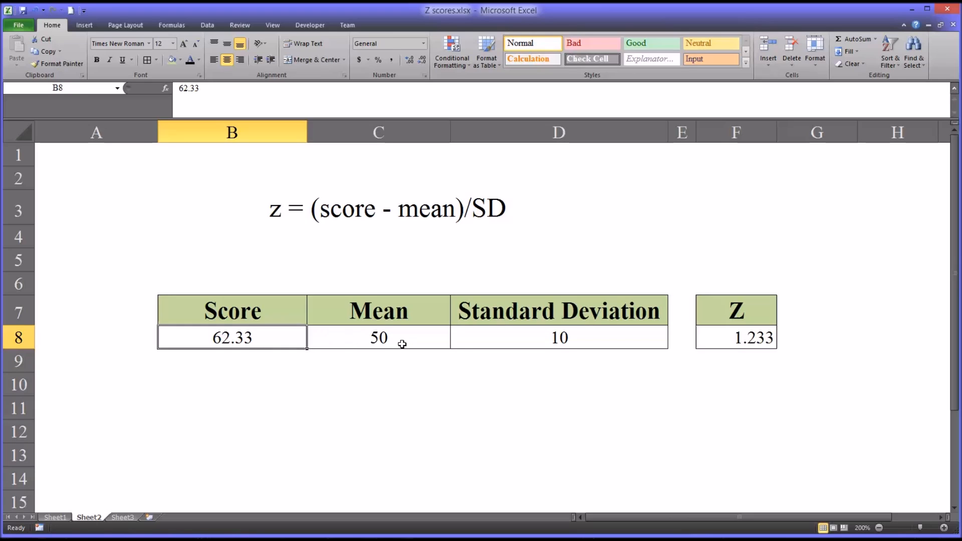
mouse_move(359, 362)
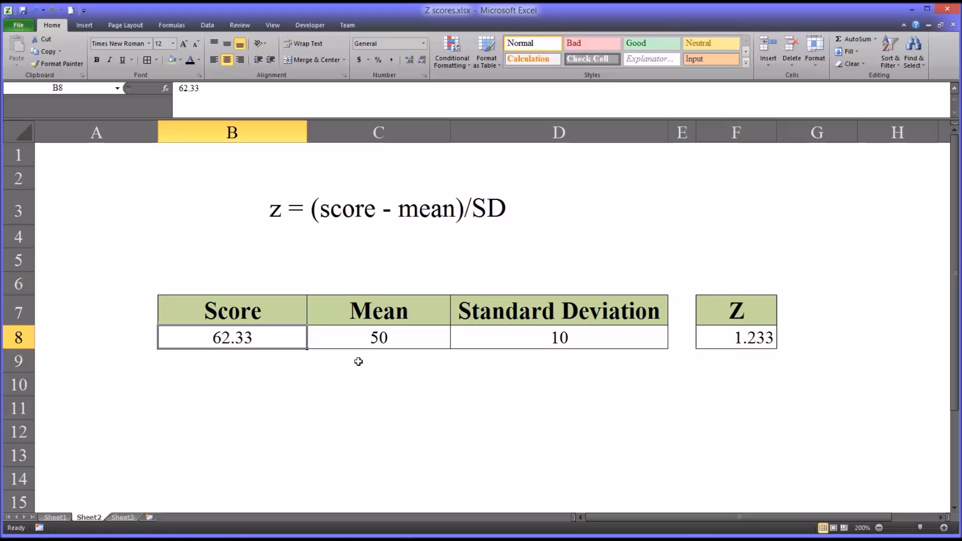
mouse_move(319, 371)
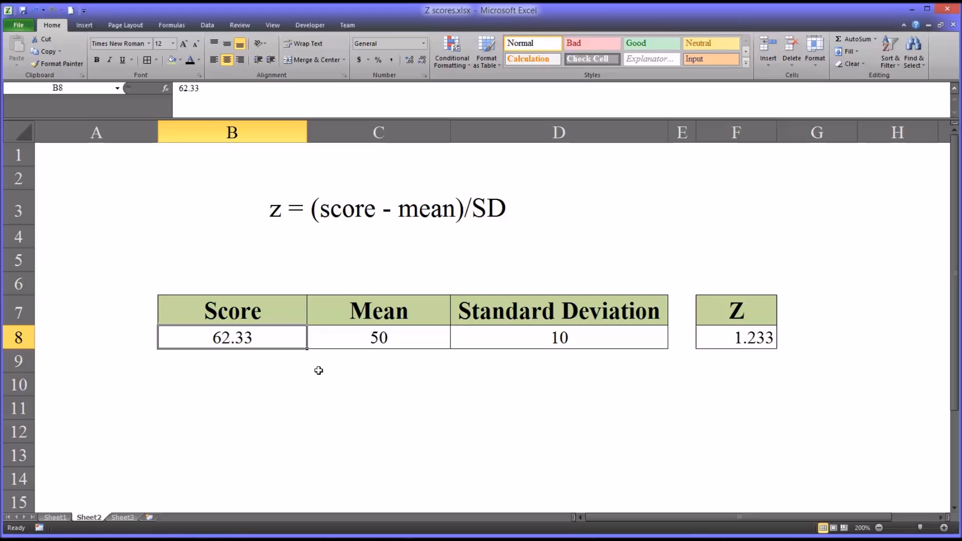
mouse_move(528, 373)
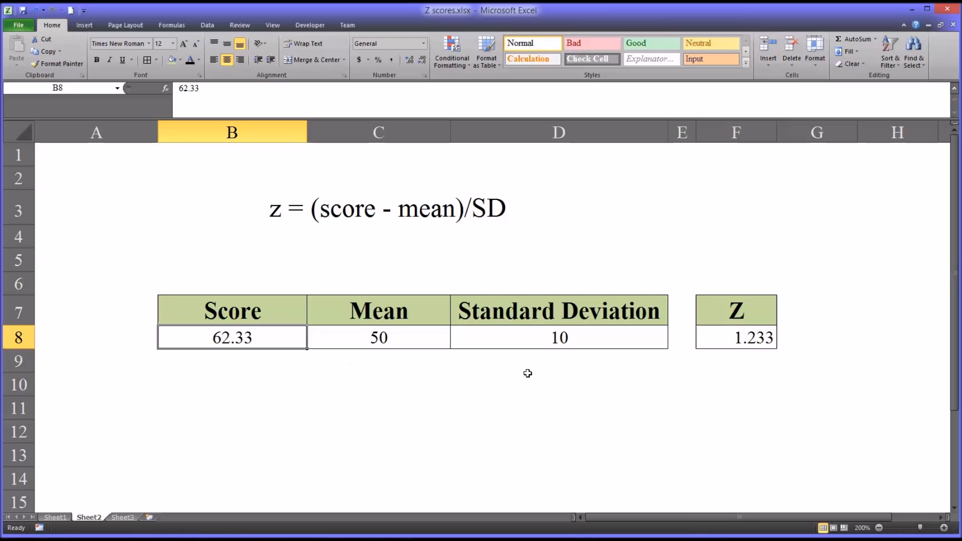
mouse_move(745, 344)
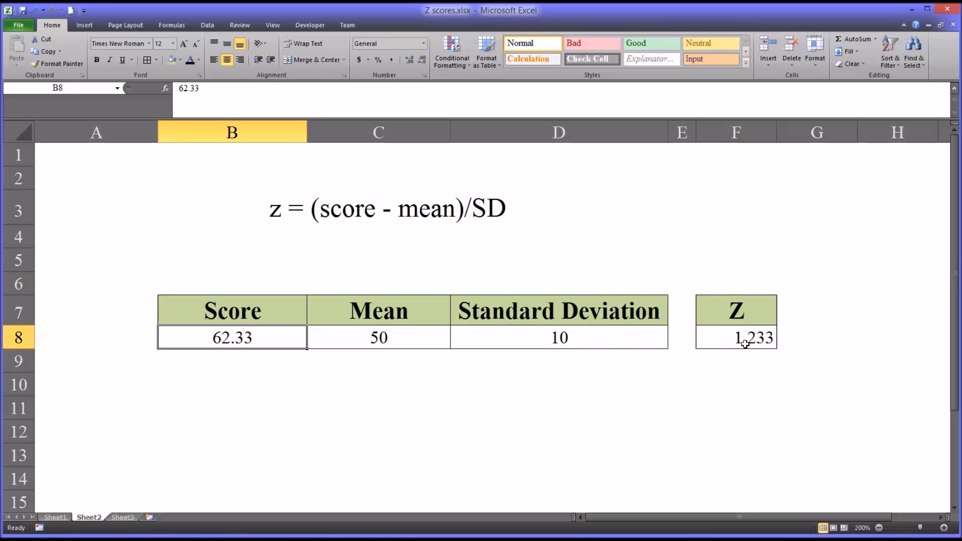
left_click(736, 337)
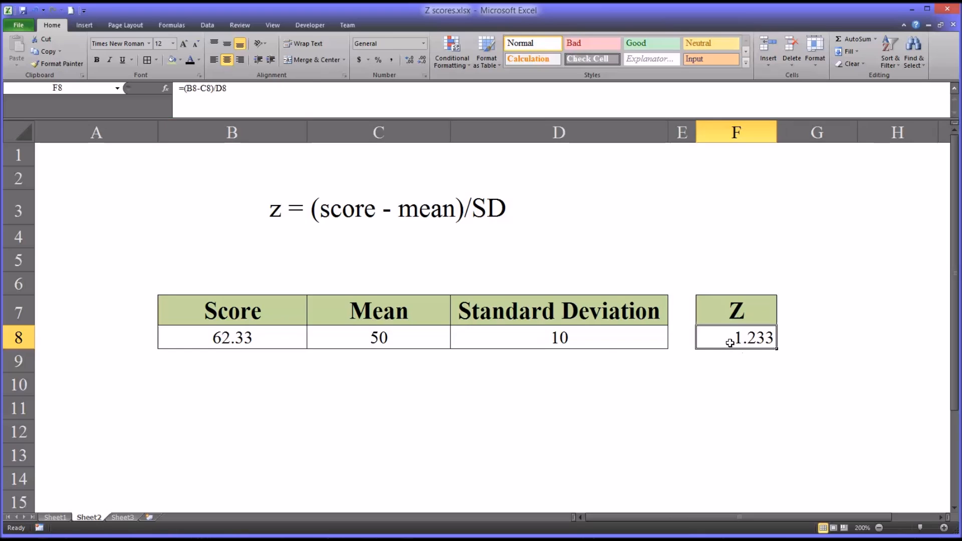
mouse_move(254, 349)
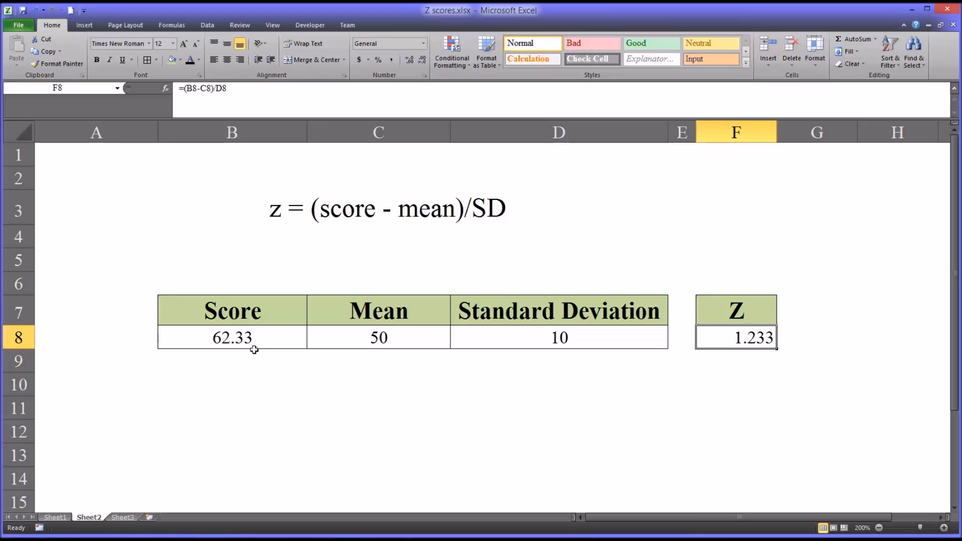
left_click(231, 338)
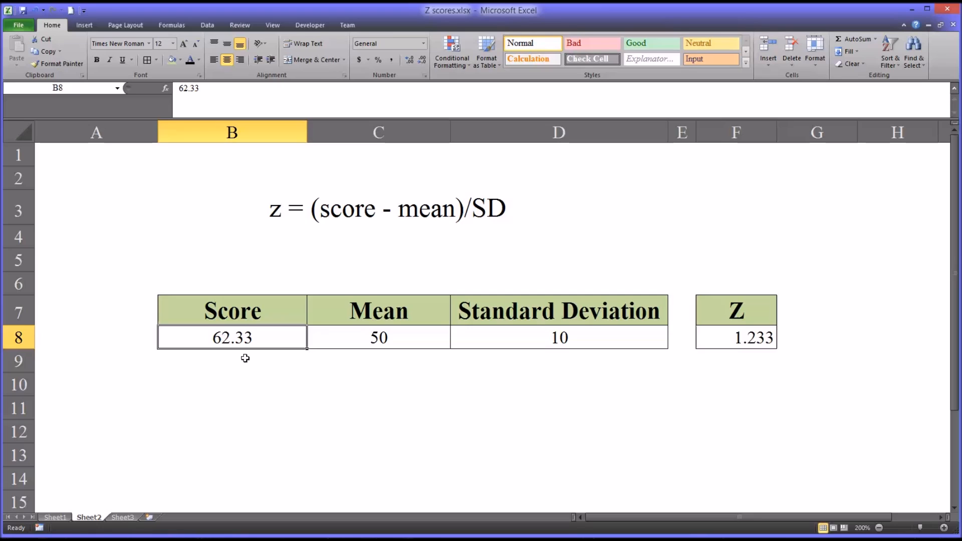
mouse_move(344, 353)
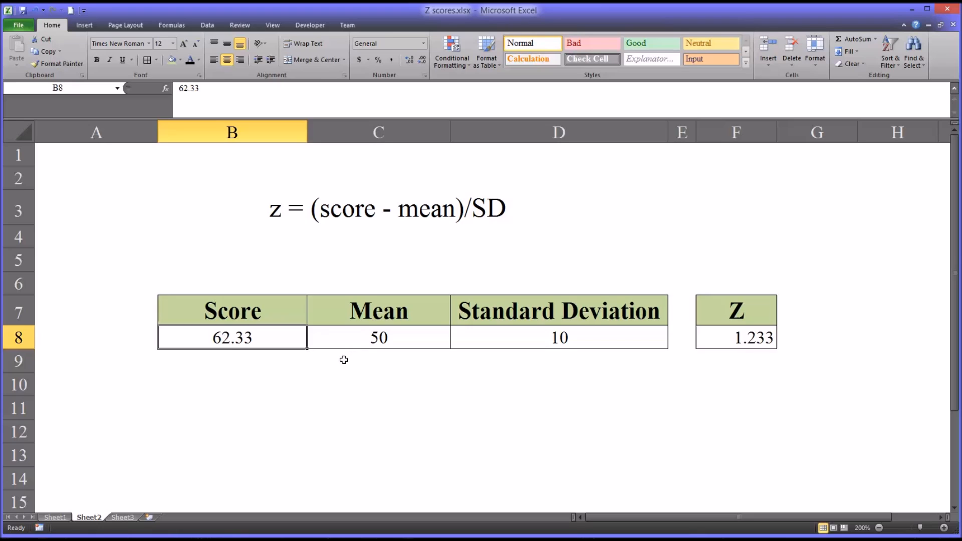
mouse_move(228, 344)
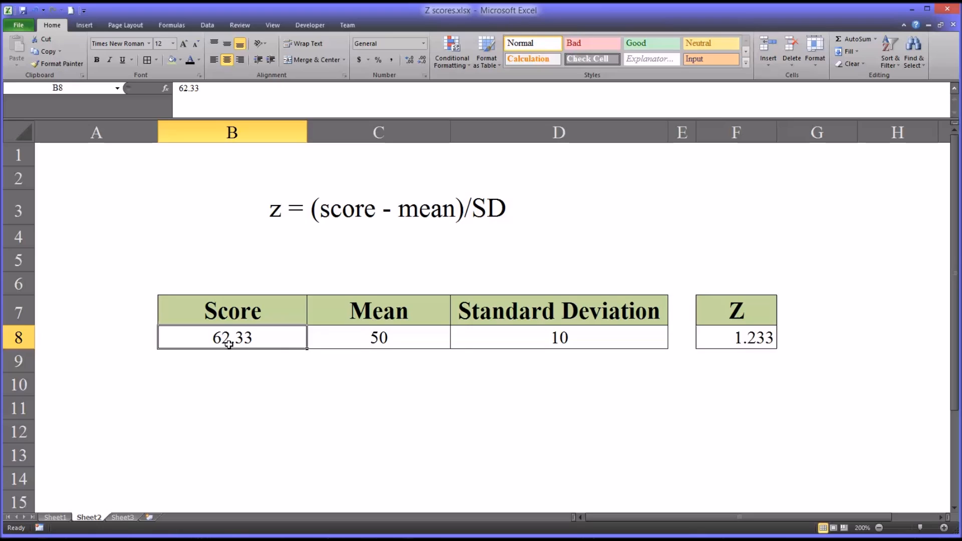
mouse_move(263, 354)
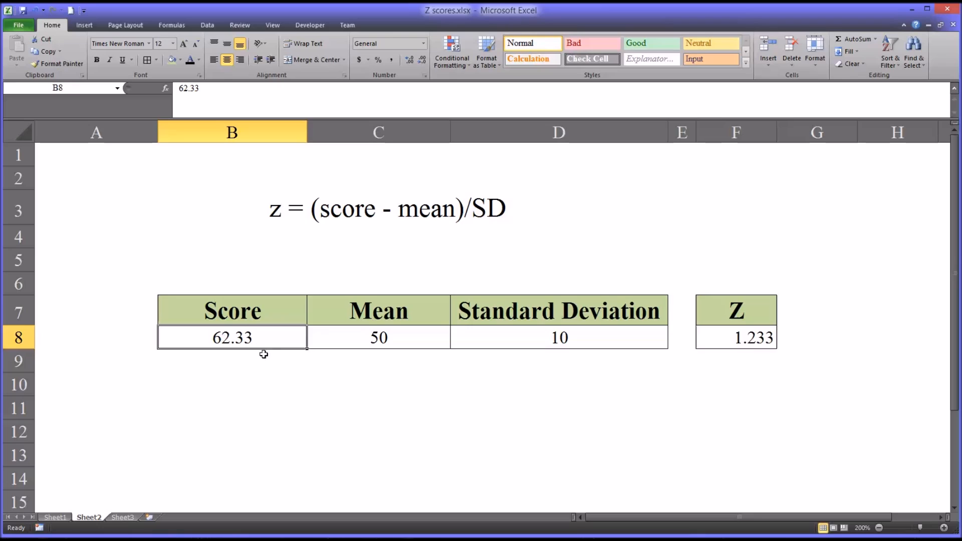
mouse_move(283, 360)
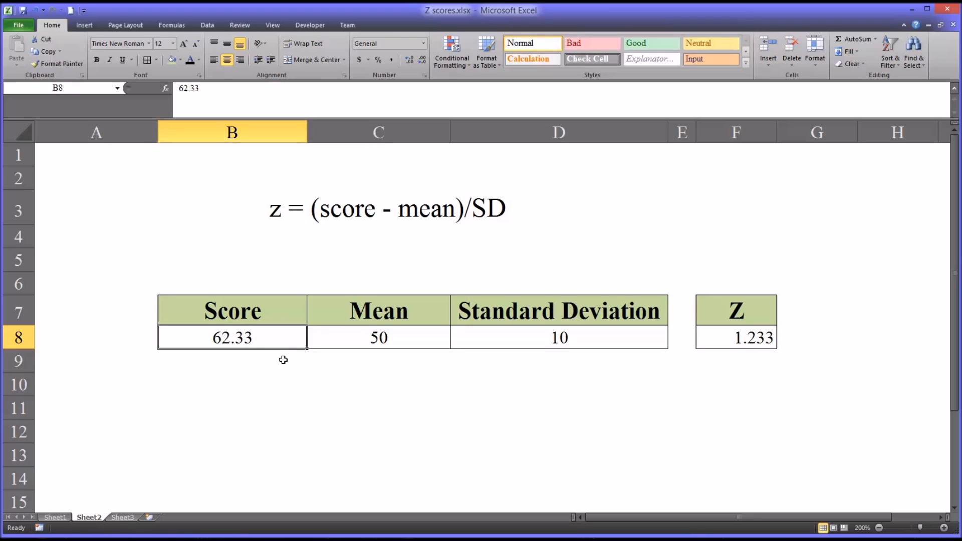
mouse_move(393, 364)
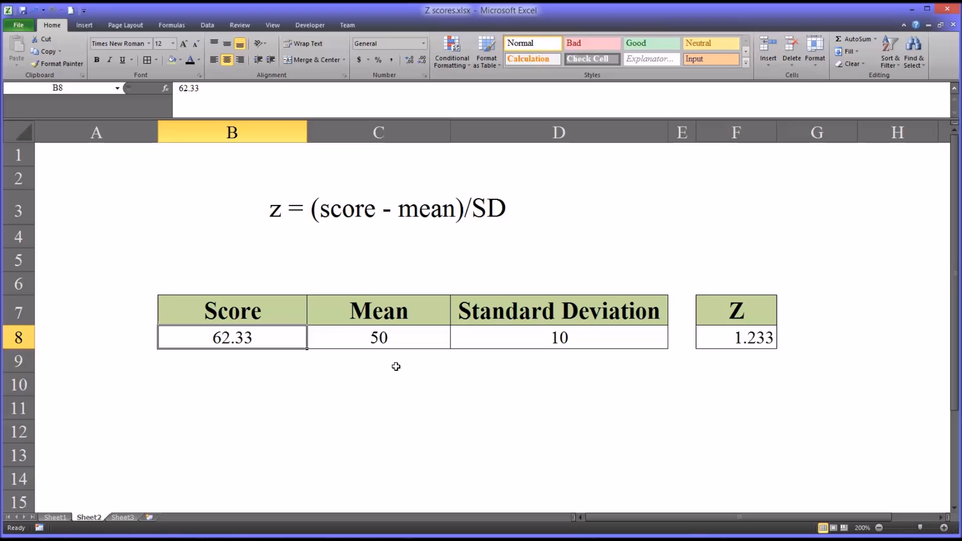
mouse_move(556, 431)
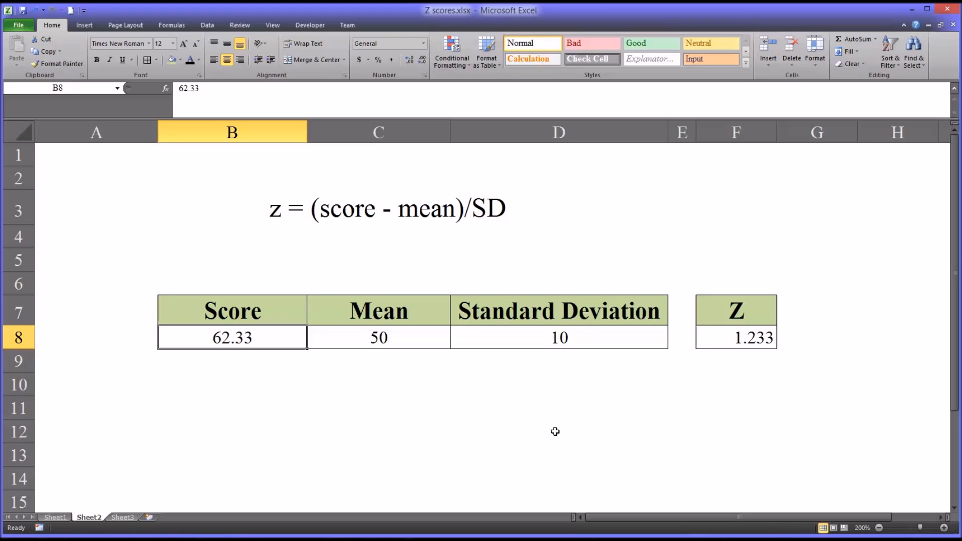
left_click(559, 338)
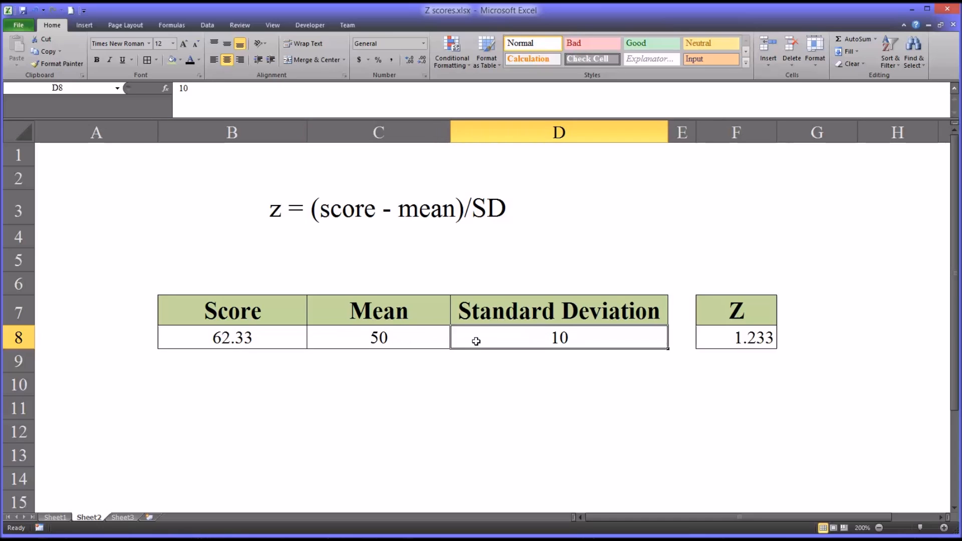
mouse_move(445, 341)
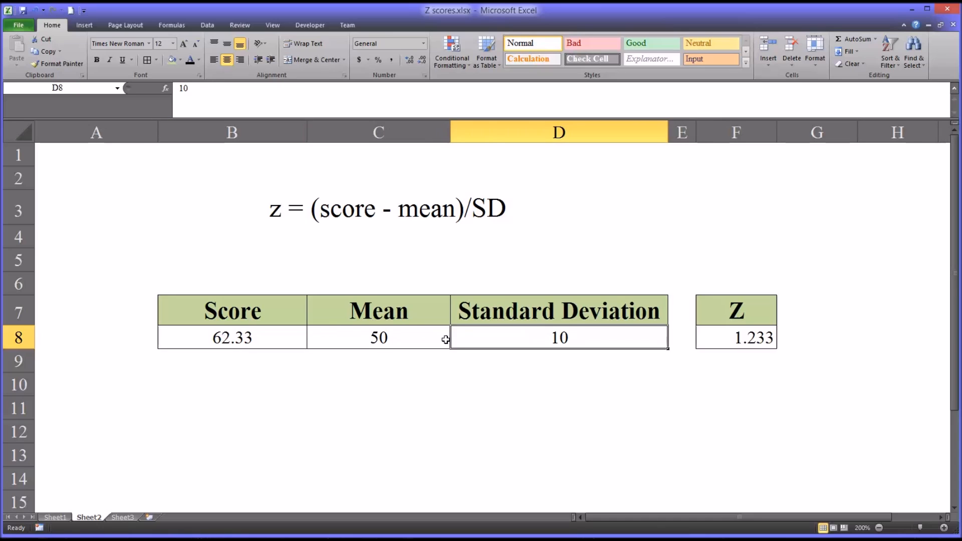
left_click(379, 338)
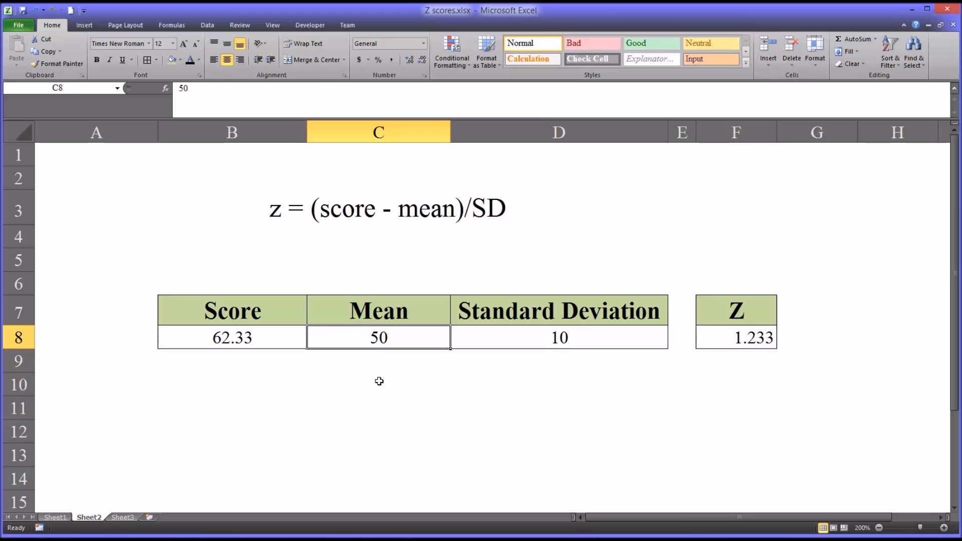
type("22.")
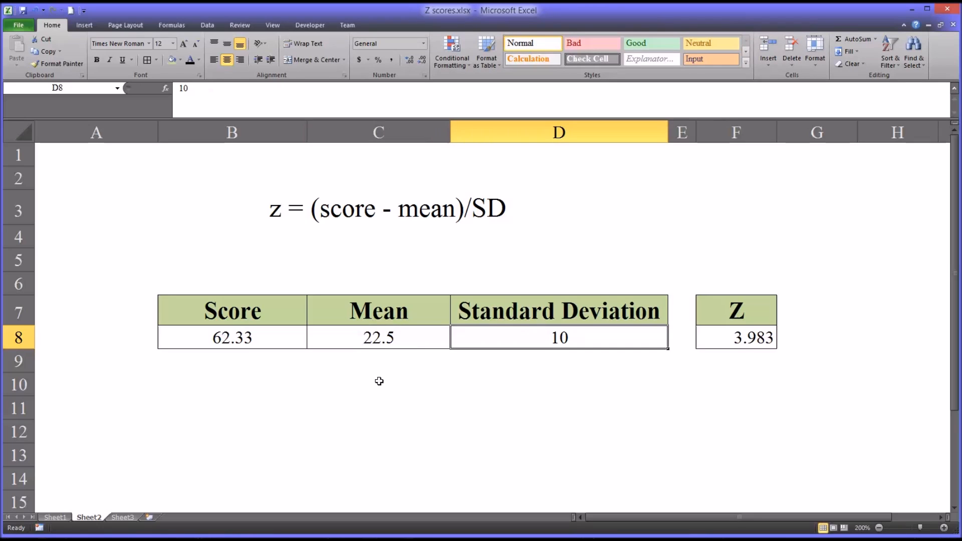
type("4.25")
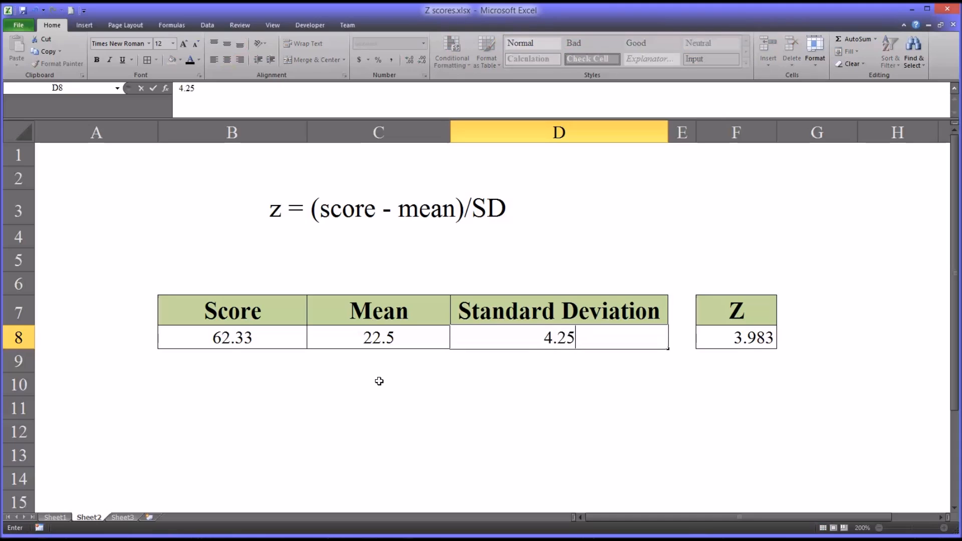
key("Return")
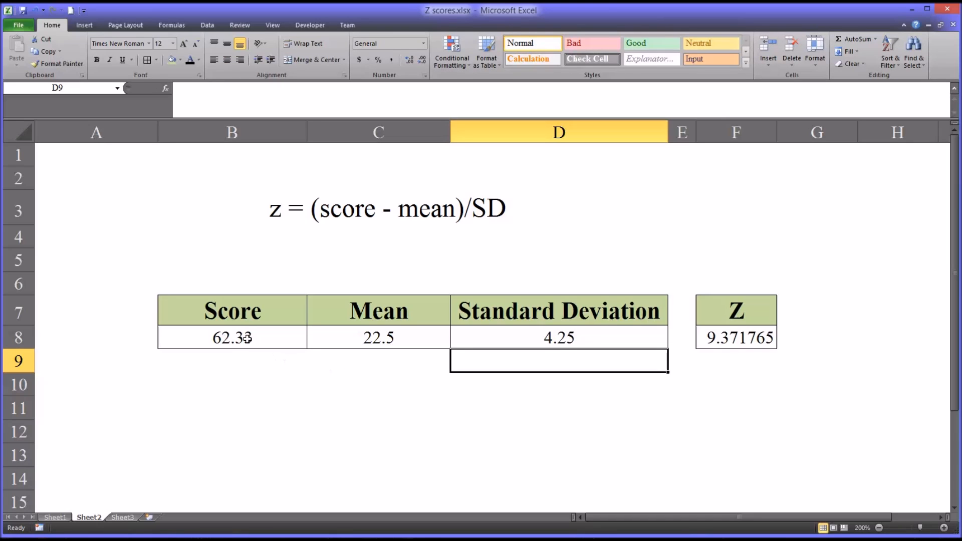
left_click(232, 338)
type("18")
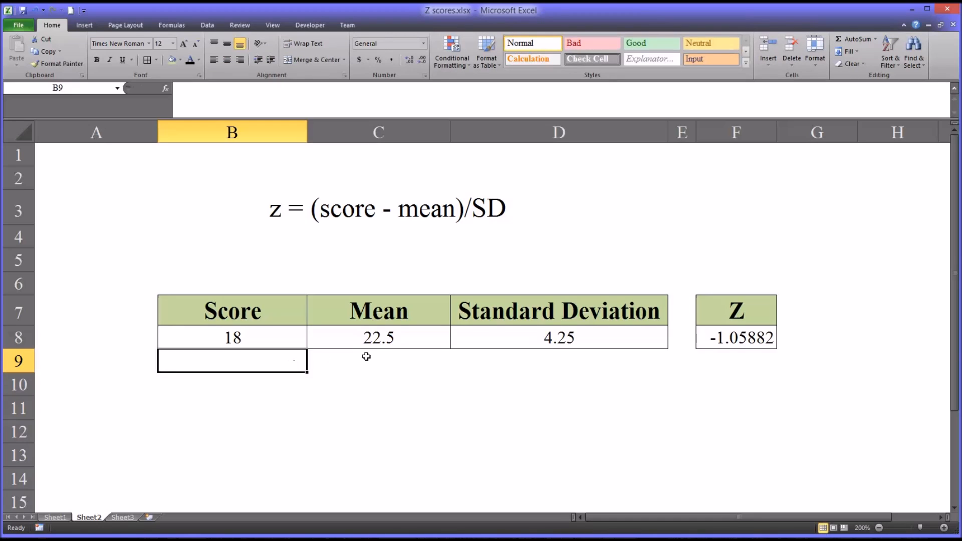
mouse_move(721, 338)
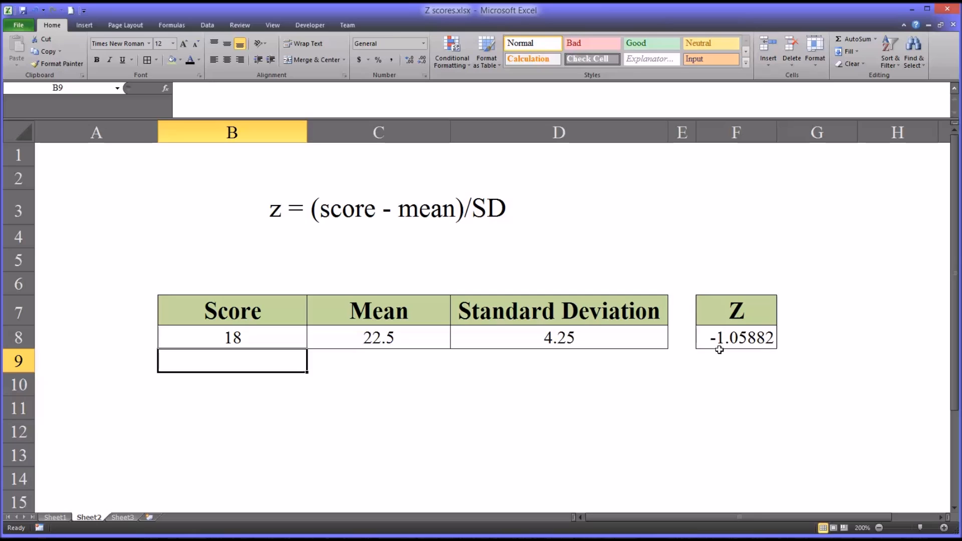
mouse_move(715, 353)
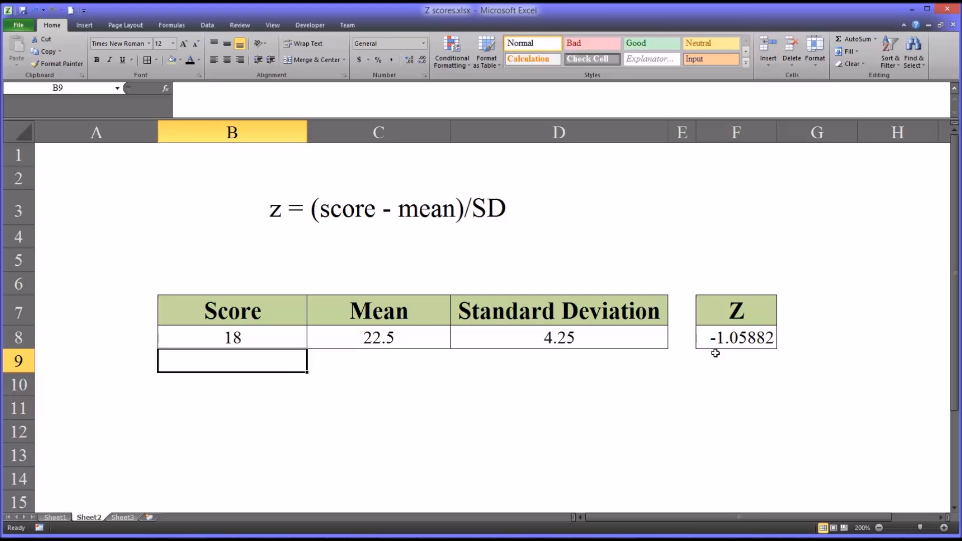
mouse_move(445, 363)
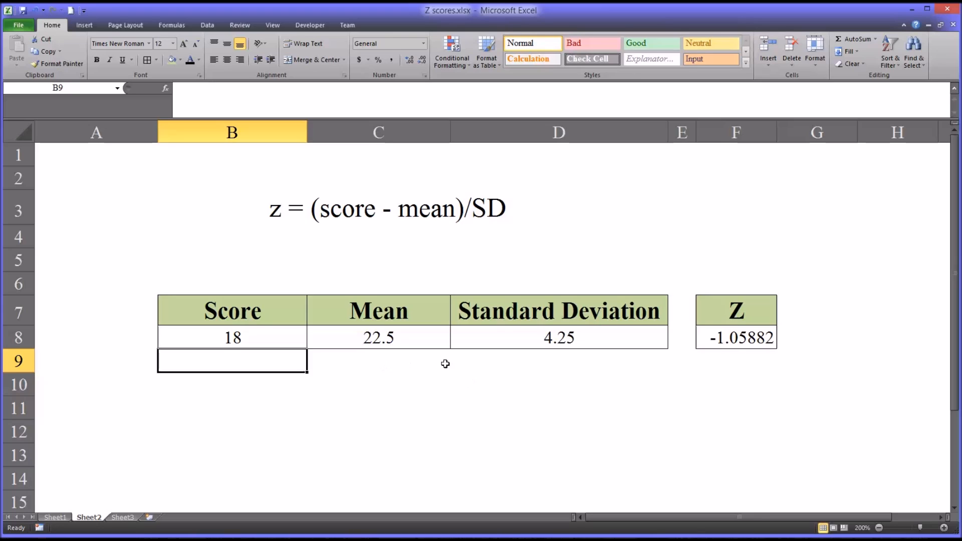
mouse_move(418, 345)
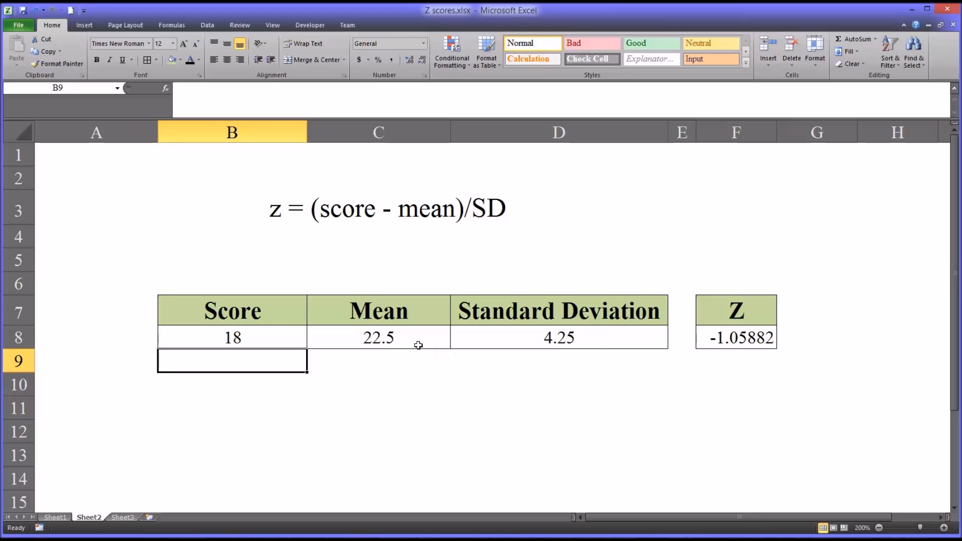
Inspect SD 4.25, score 18 and the F8 formula giving z of -1.05882
left_click(559, 338)
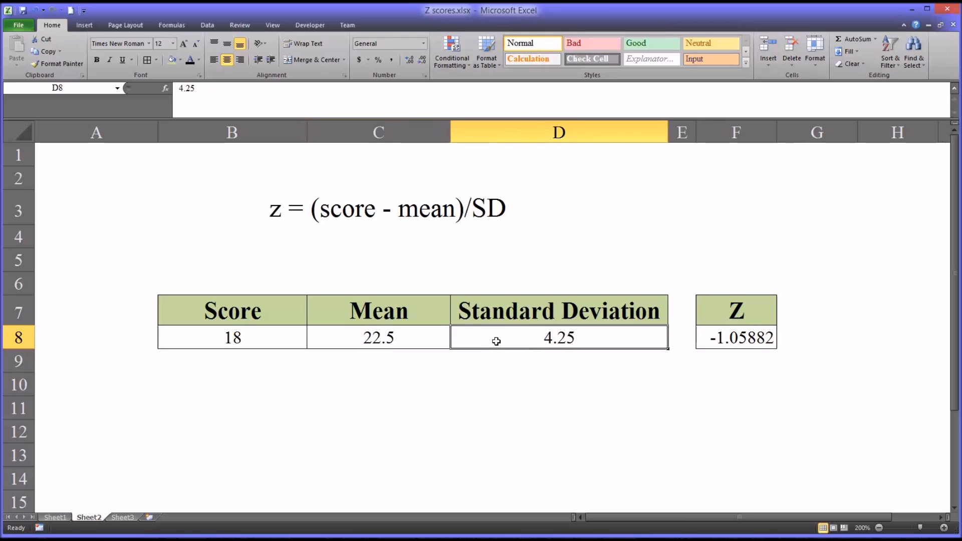
left_click(232, 337)
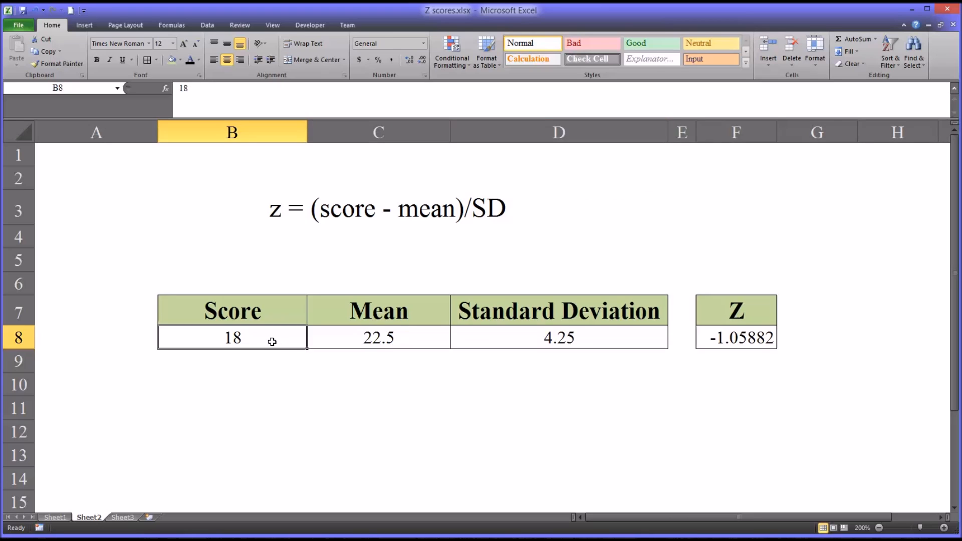
mouse_move(716, 343)
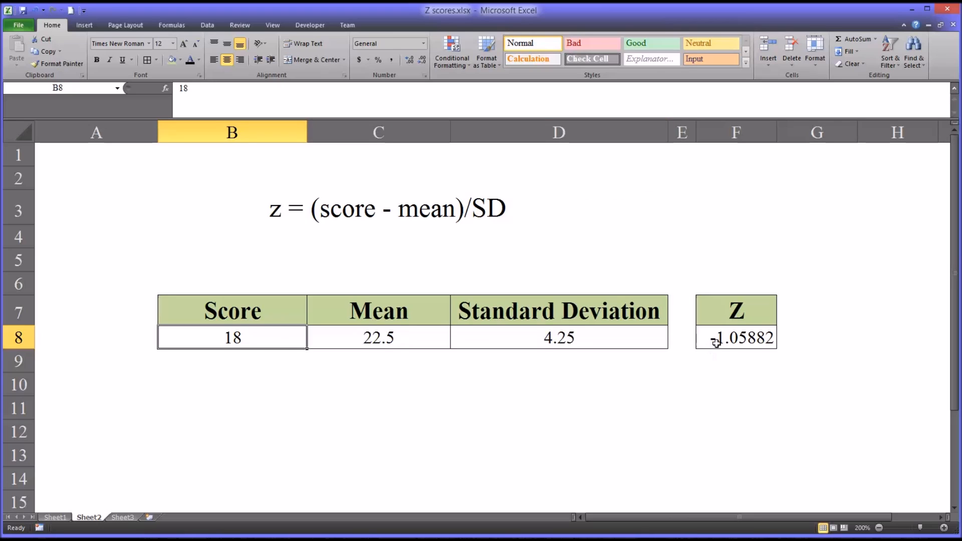
left_click(736, 338)
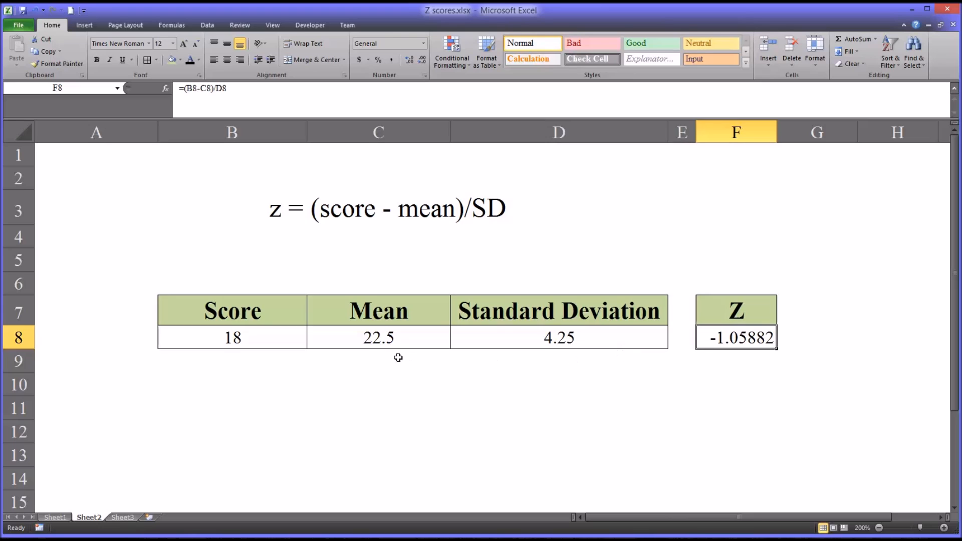
mouse_move(245, 340)
type("22")
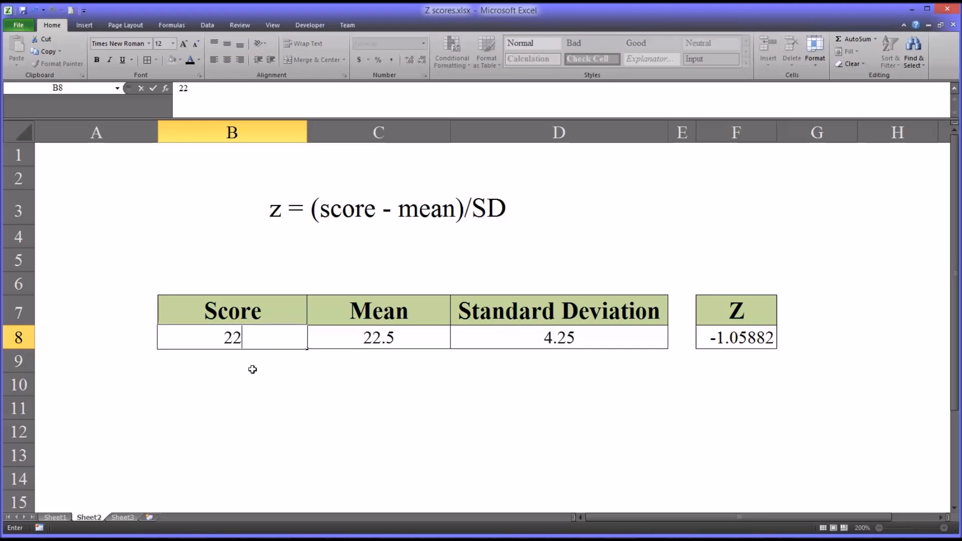
Commit score 22.5 equal to the mean so z reads 0, then check C8
key("Return")
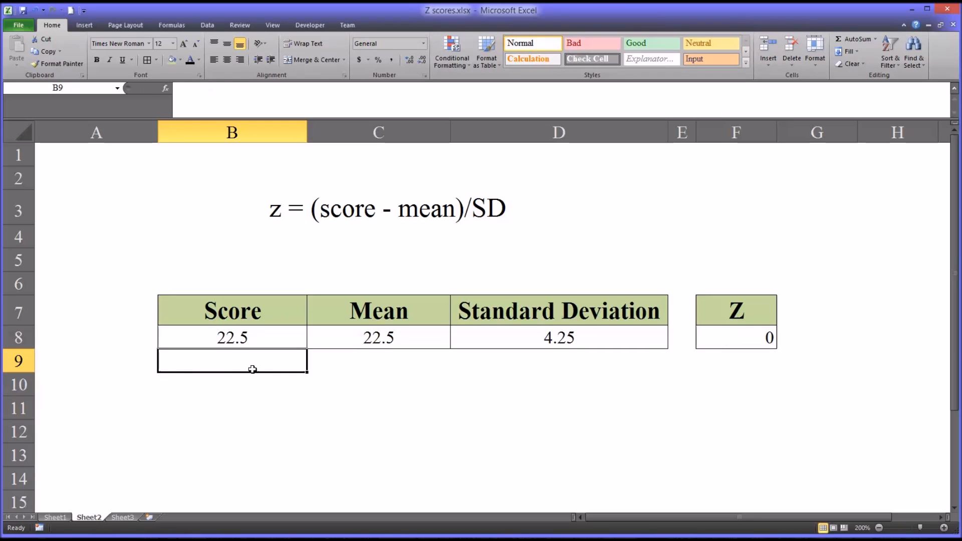
left_click(232, 337)
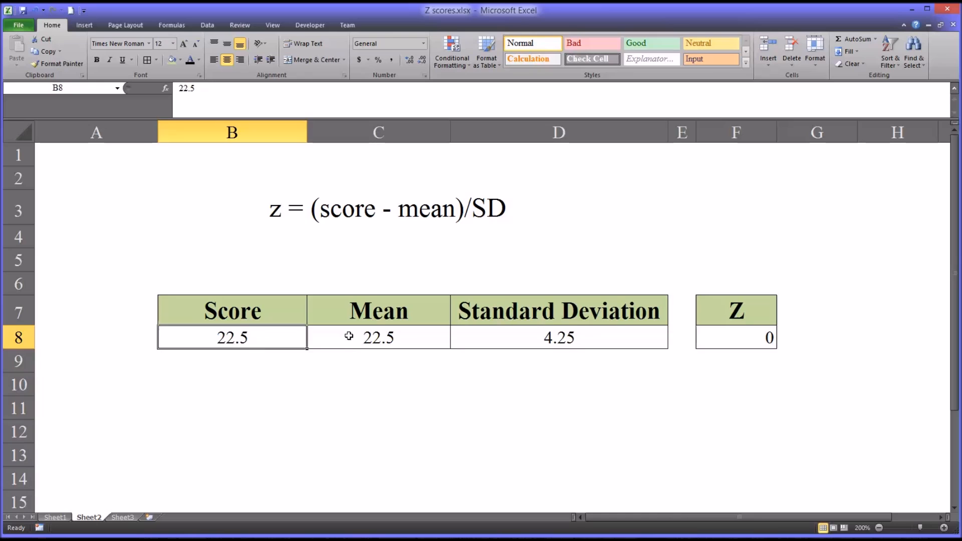
left_click(378, 337)
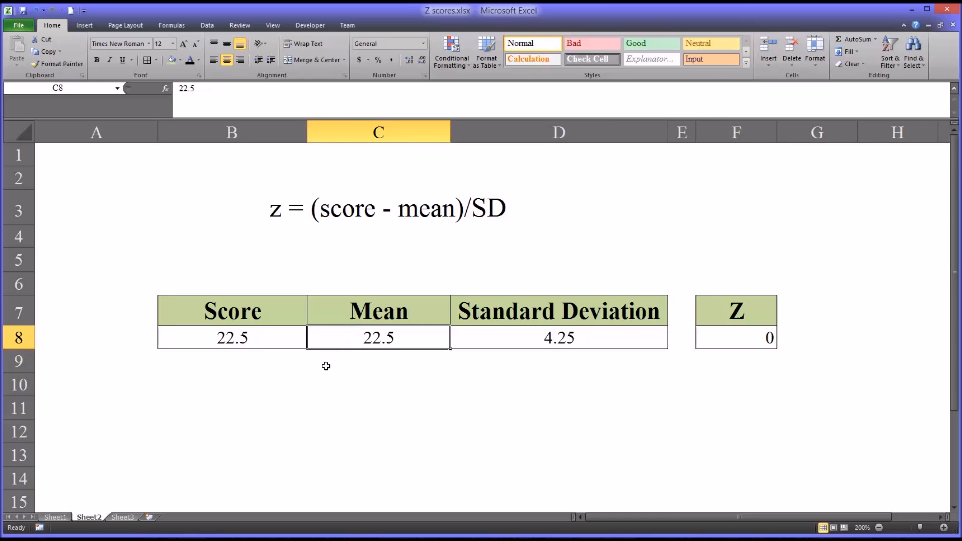
mouse_move(326, 344)
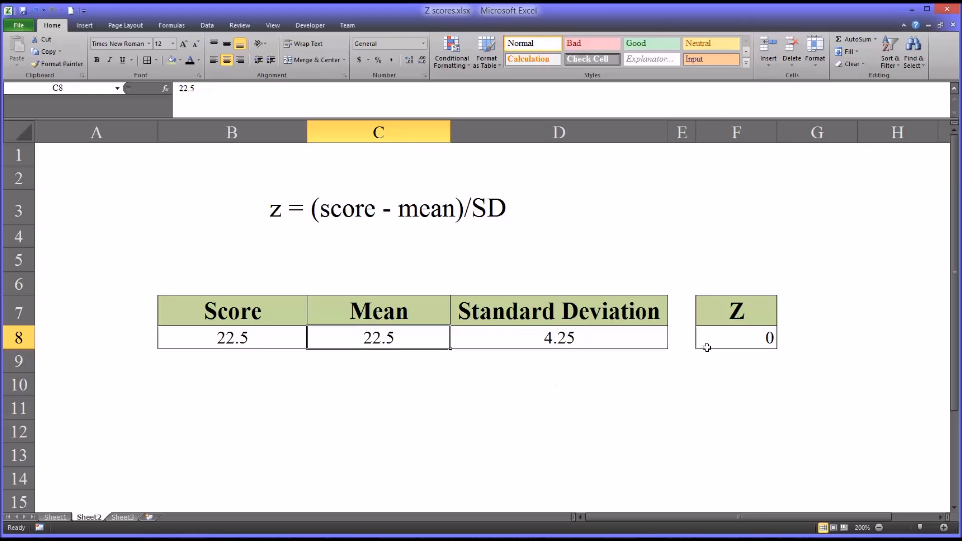
mouse_move(608, 374)
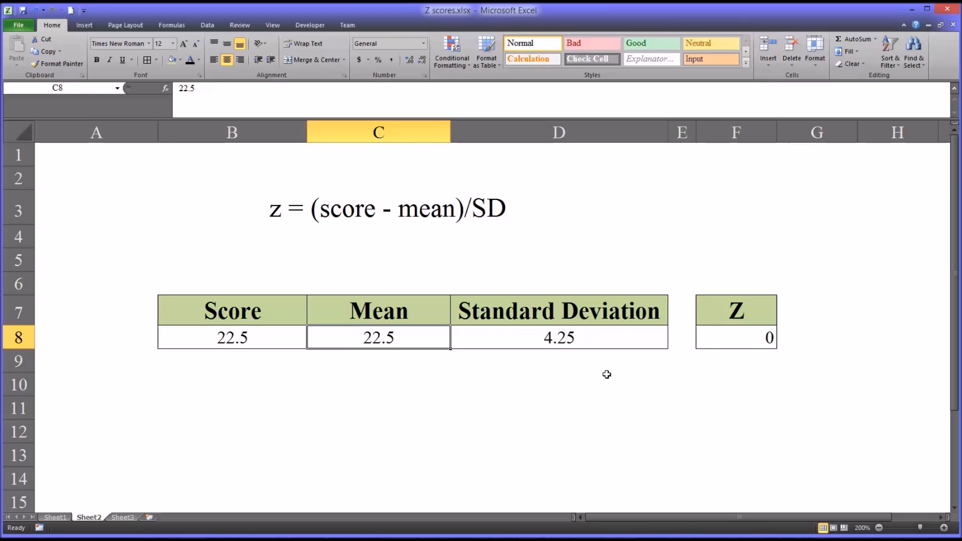
mouse_move(623, 400)
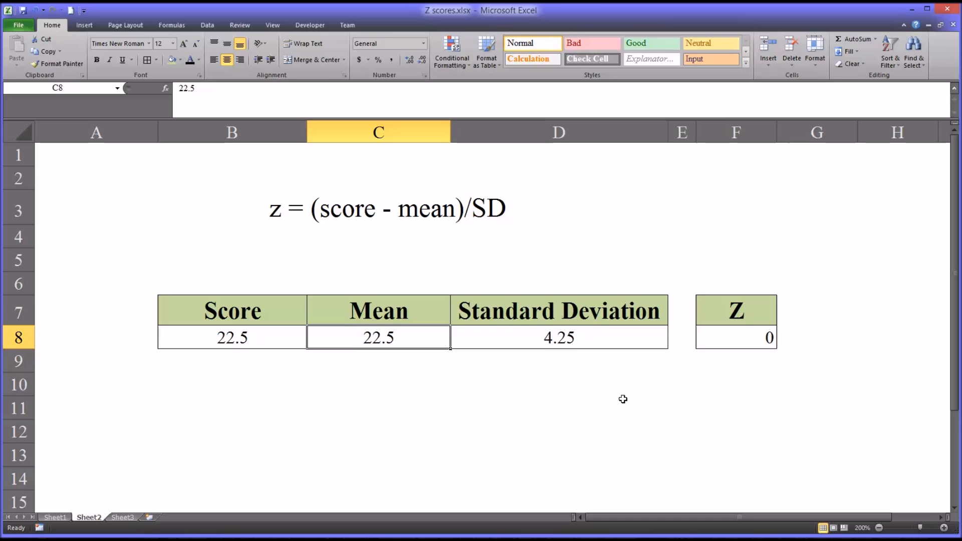
mouse_move(254, 379)
type("20")
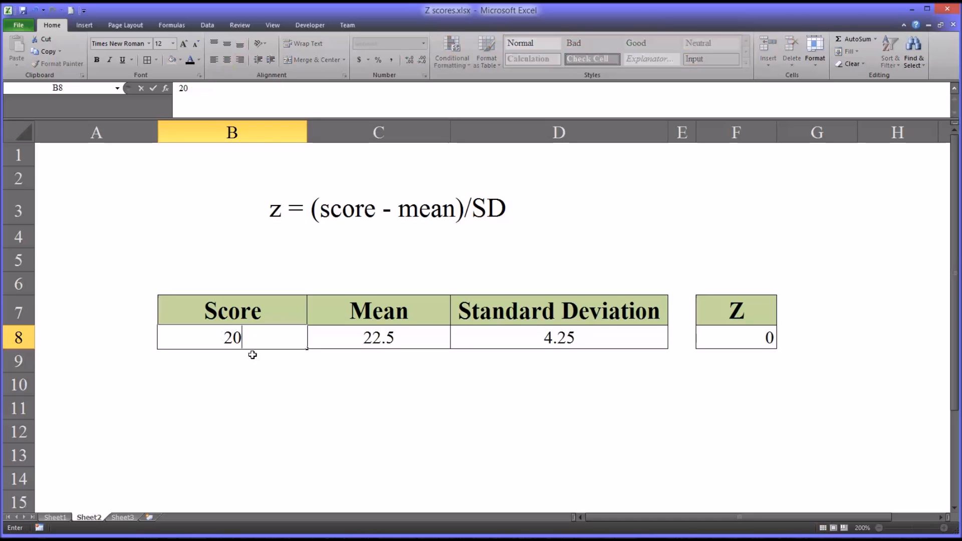
Commit score 20 in B8 and show F8's formula yielding z of -0.58824
key("Return")
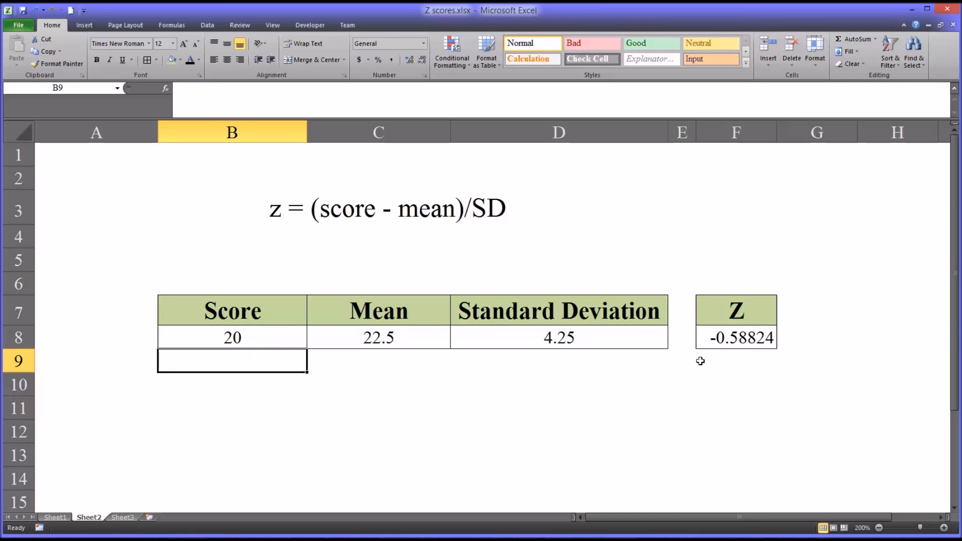
mouse_move(742, 353)
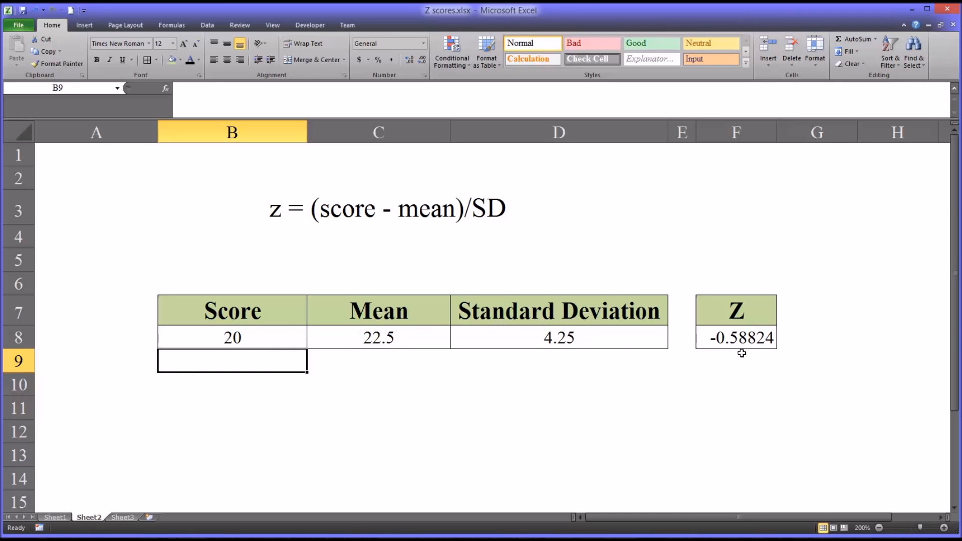
mouse_move(723, 359)
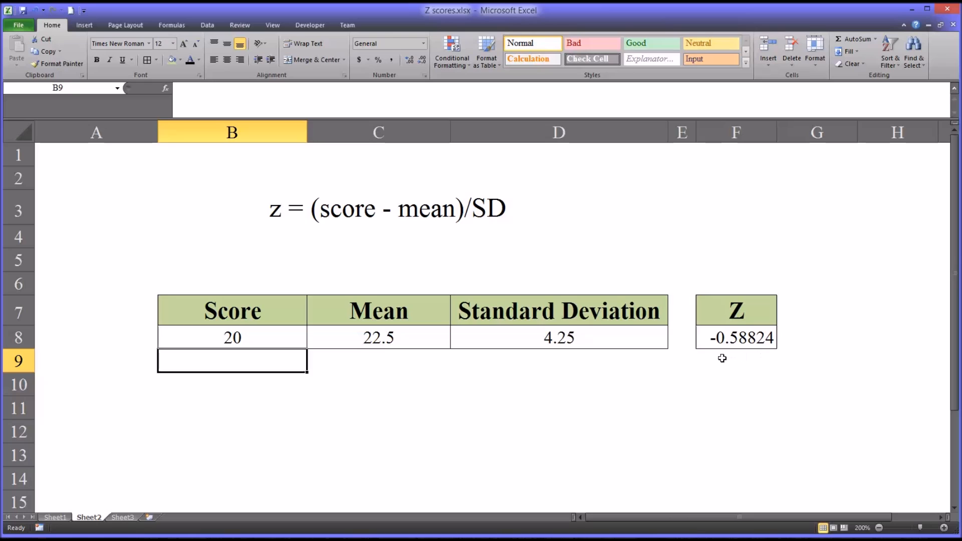
left_click(735, 338)
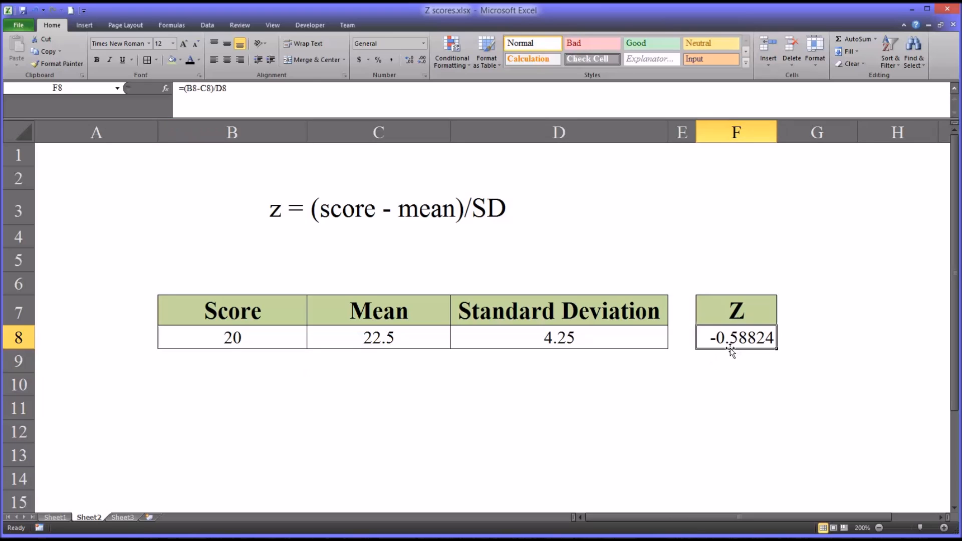
mouse_move(680, 375)
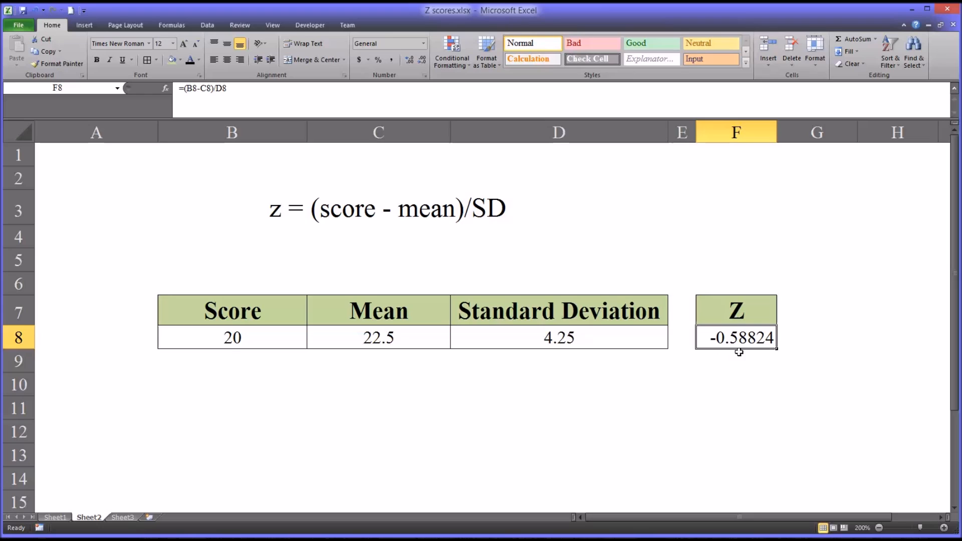
mouse_move(753, 354)
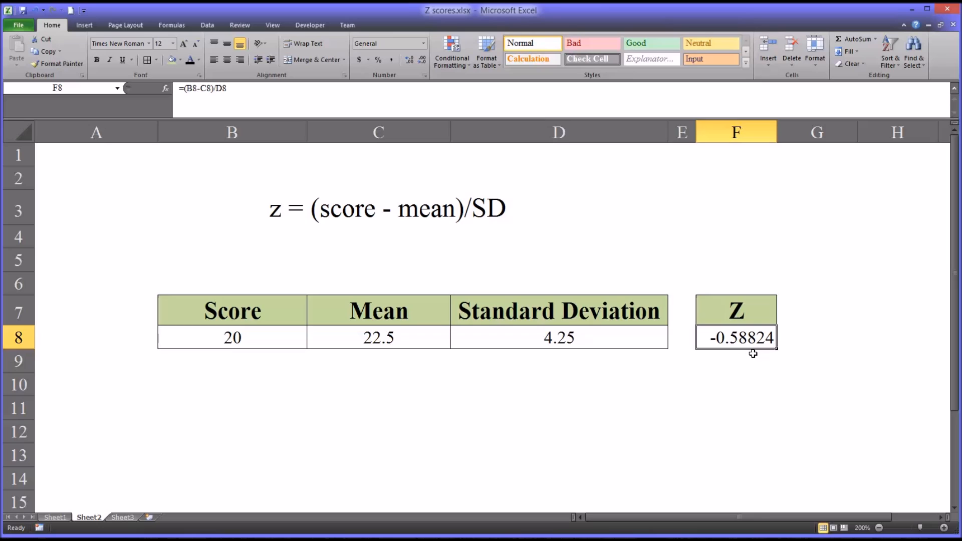
mouse_move(655, 376)
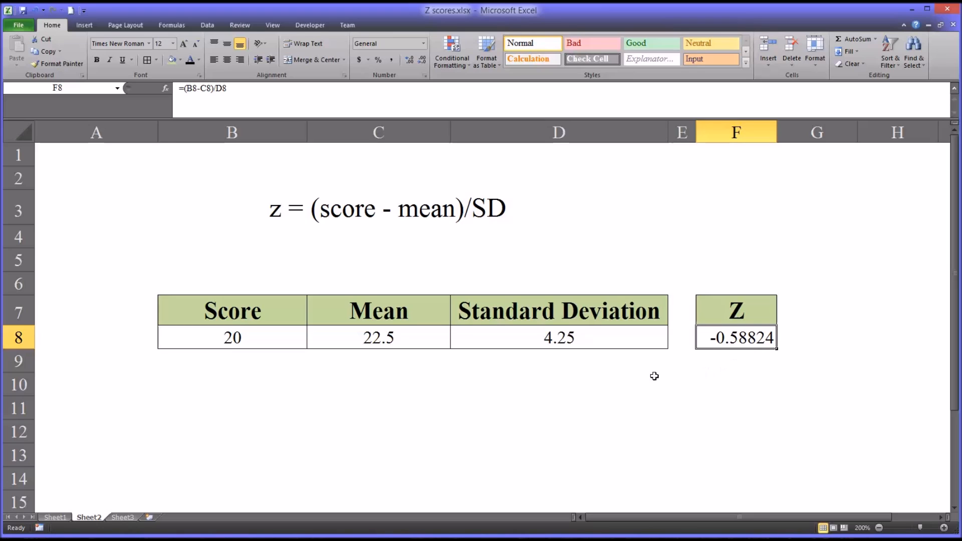
mouse_move(696, 367)
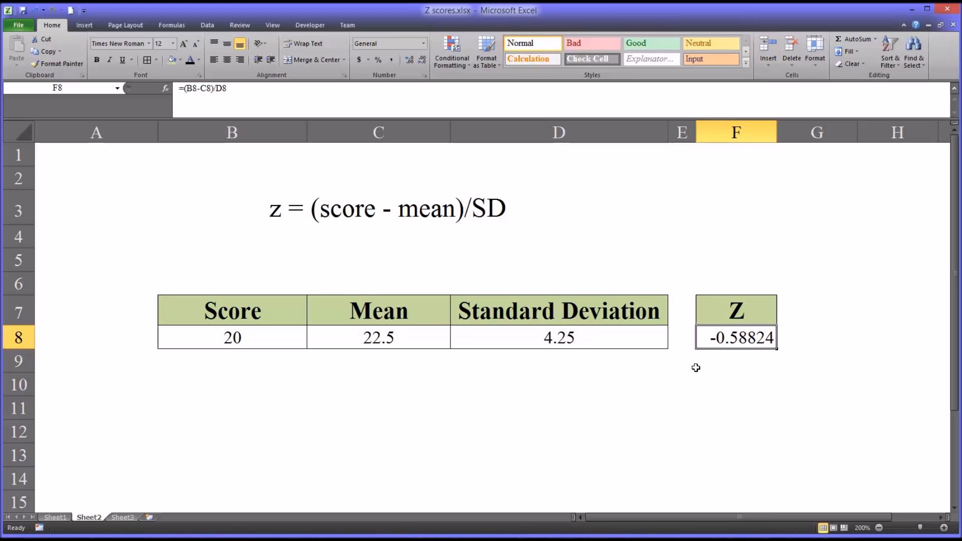